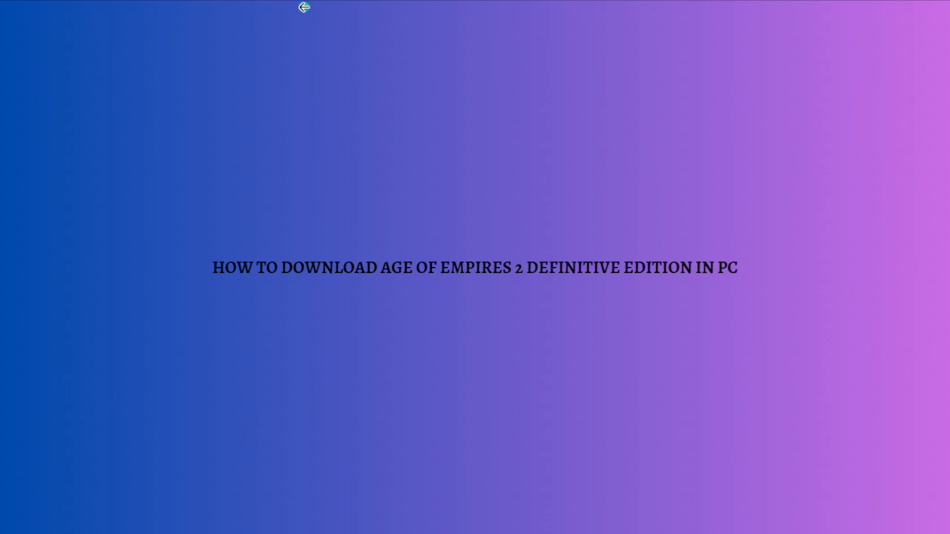
{"action": "mouse_move", "coordinate": [870, 137]}
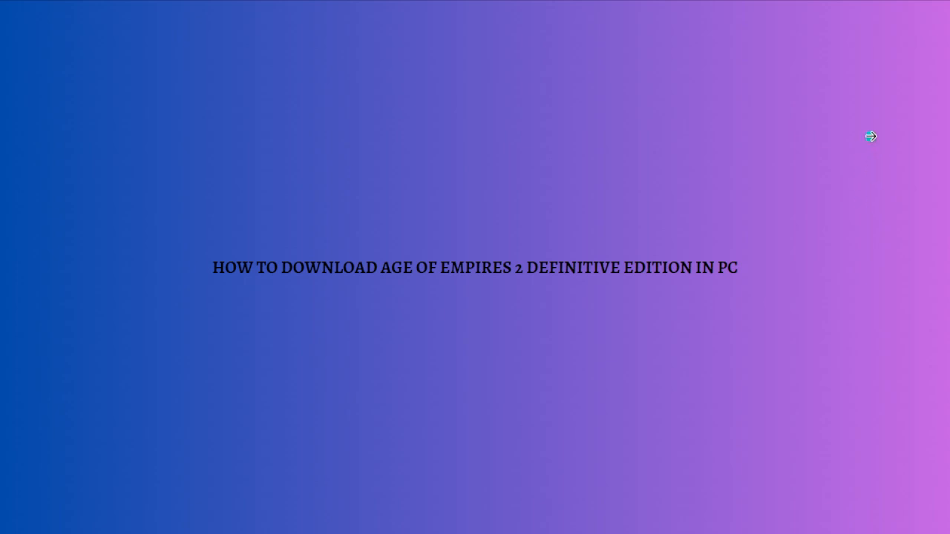
- Advance from the title slide to the 'XBOX APP FOR WINDOWS' slide
{"action": "left_click", "coordinate": [870, 137]}
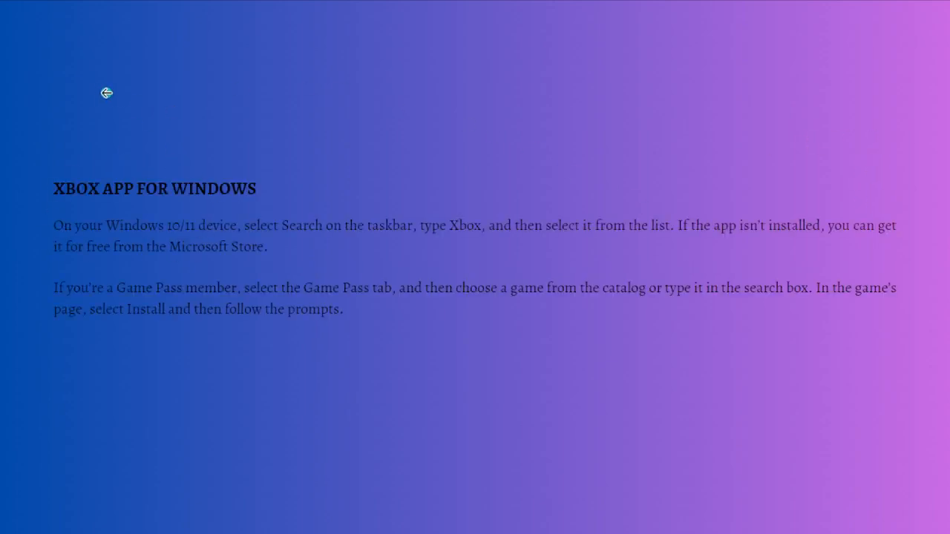
{"action": "mouse_move", "coordinate": [156, 199]}
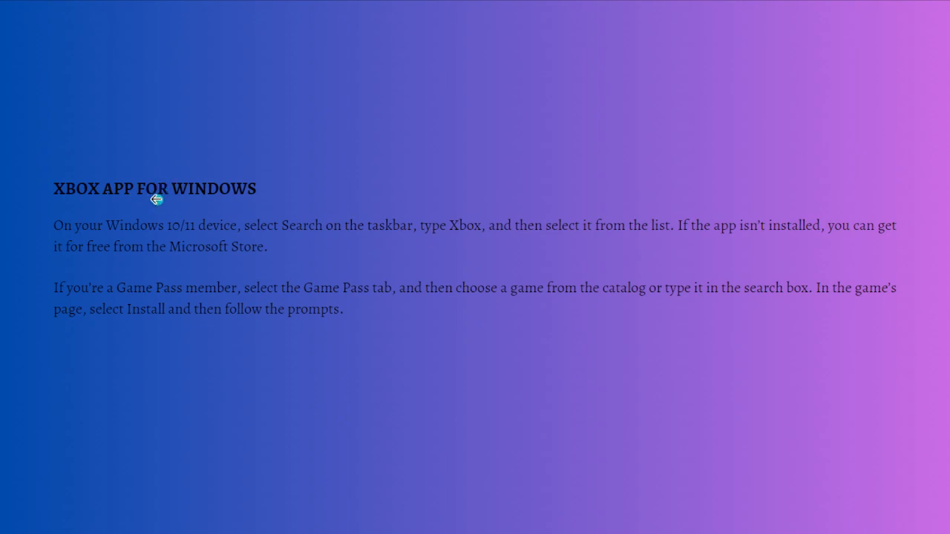
{"action": "mouse_move", "coordinate": [204, 118]}
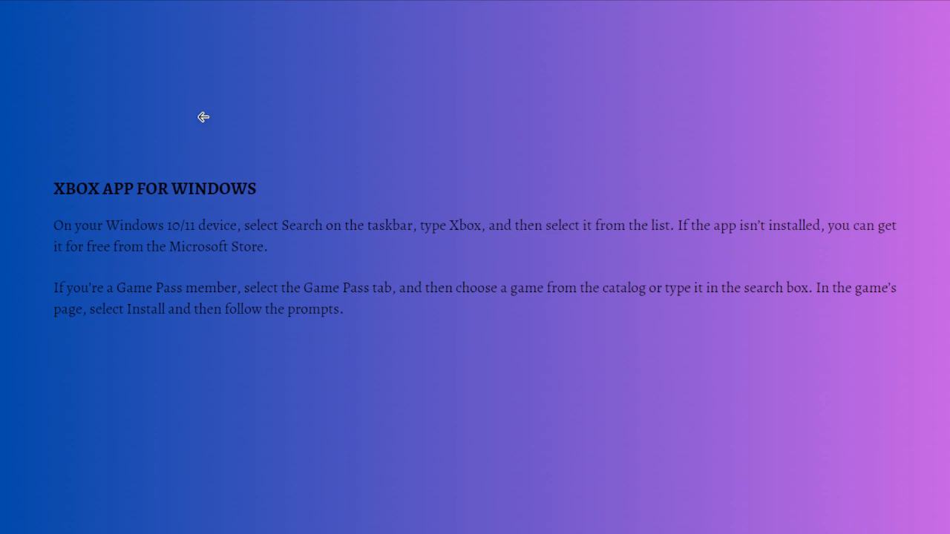
{"action": "mouse_move", "coordinate": [490, 244]}
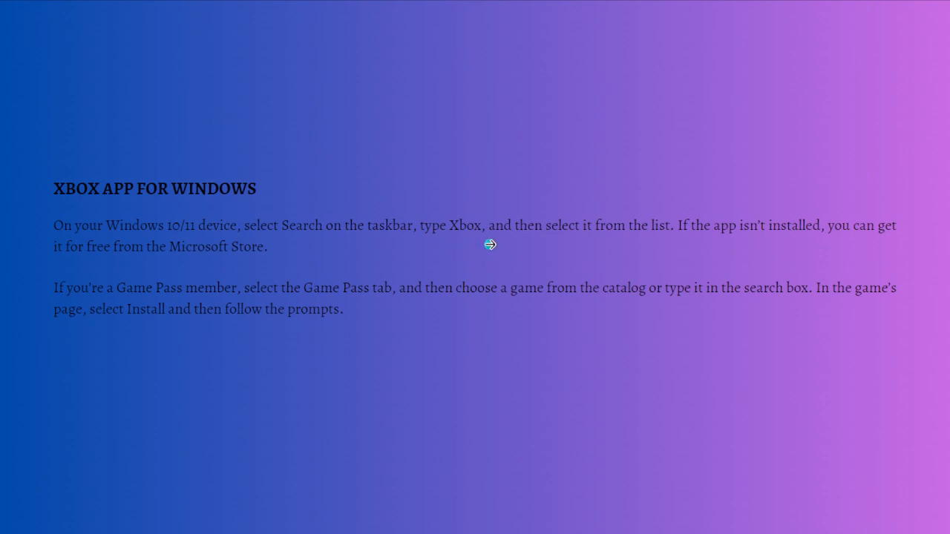
{"action": "mouse_move", "coordinate": [718, 227]}
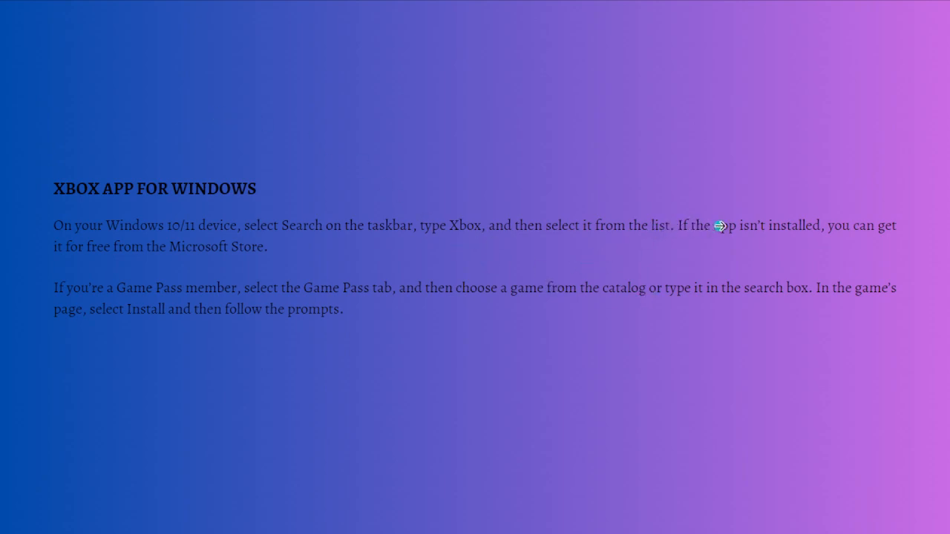
{"action": "mouse_move", "coordinate": [900, 106]}
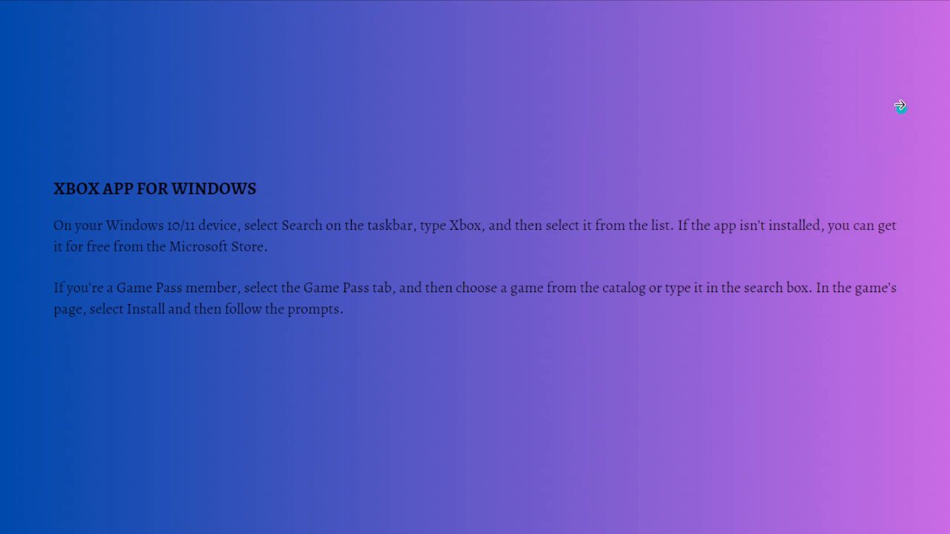
{"action": "mouse_move", "coordinate": [104, 245]}
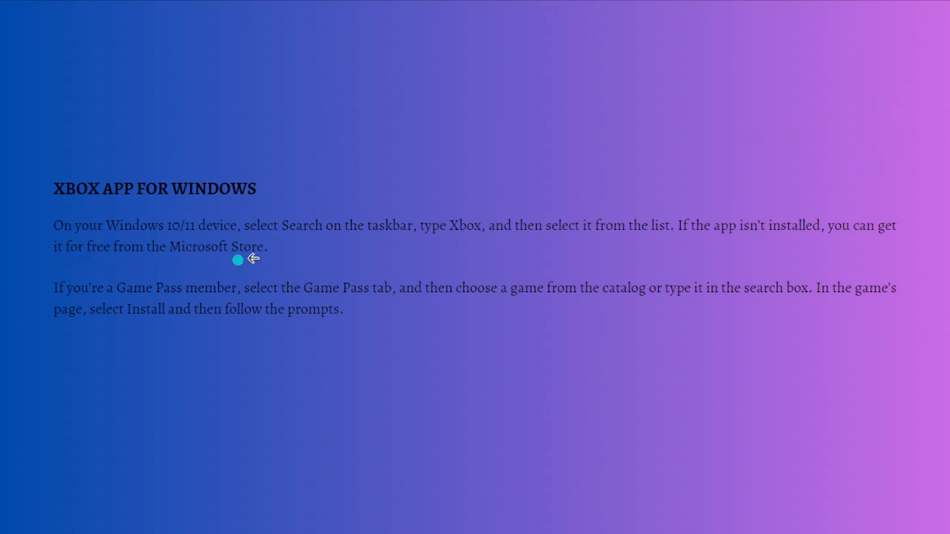
{"action": "mouse_move", "coordinate": [271, 215]}
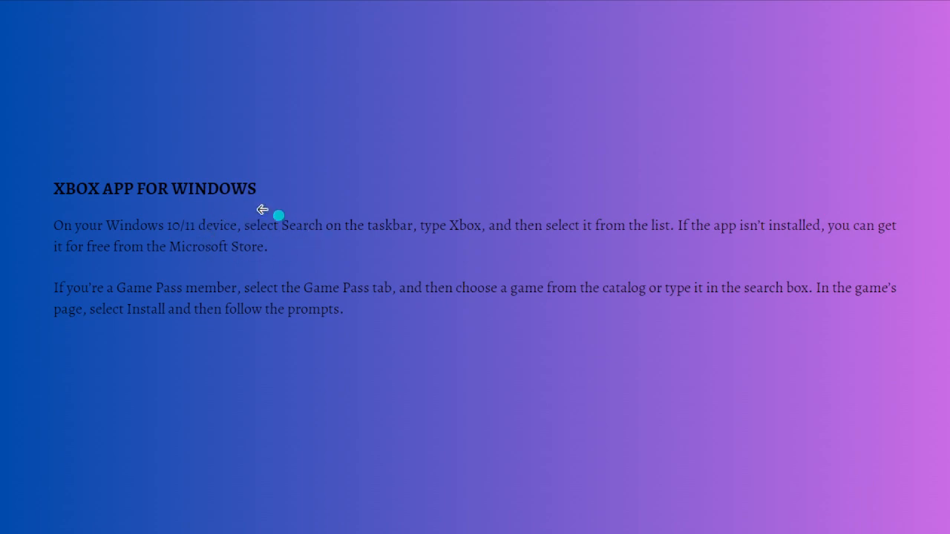
{"action": "mouse_move", "coordinate": [274, 192]}
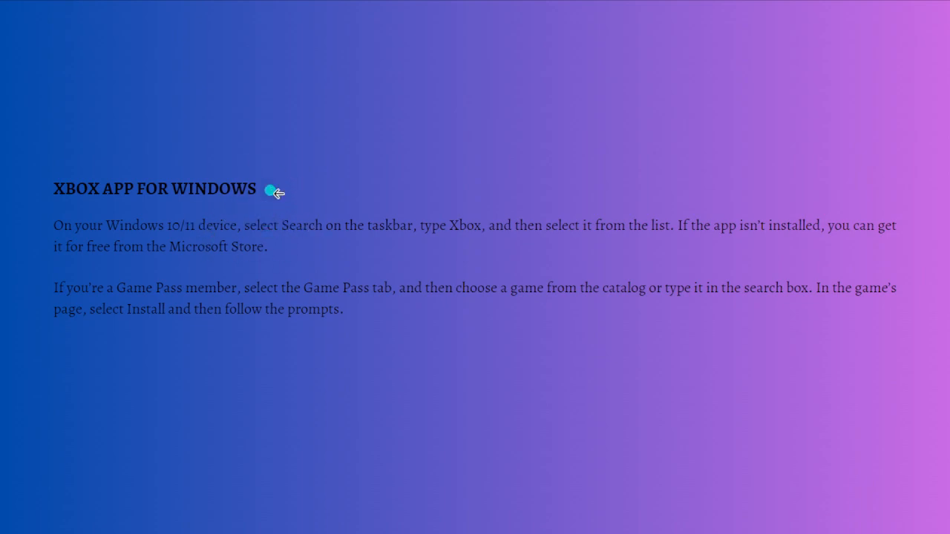
{"action": "mouse_move", "coordinate": [265, 221]}
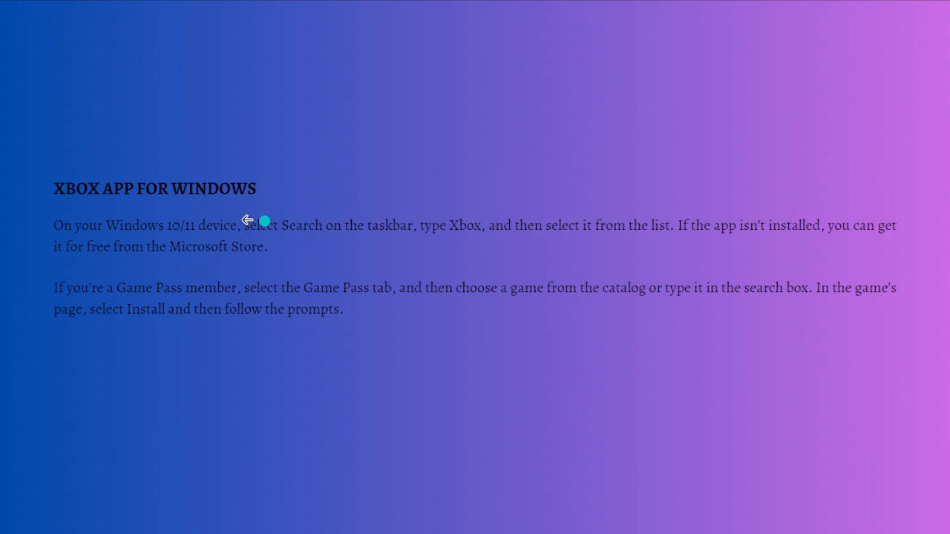
{"action": "mouse_move", "coordinate": [288, 238]}
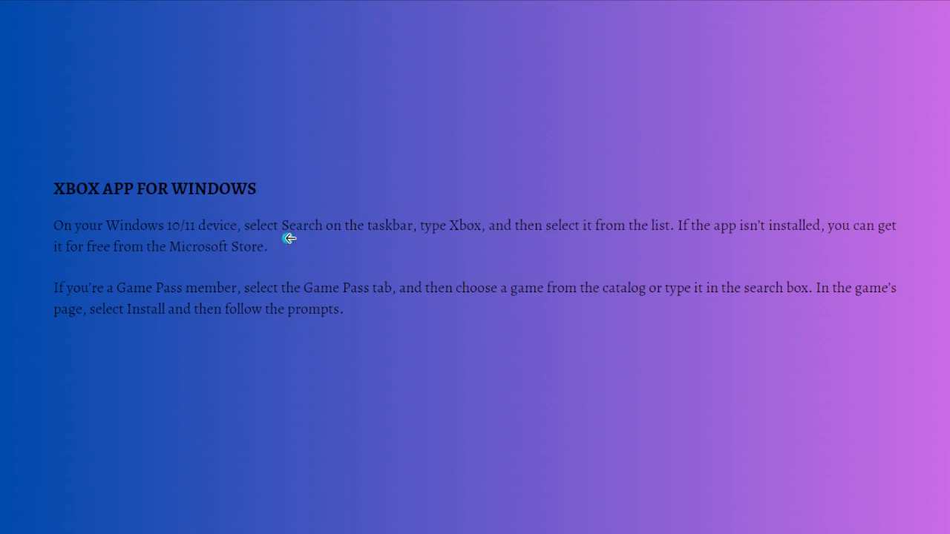
{"action": "mouse_move", "coordinate": [493, 192]}
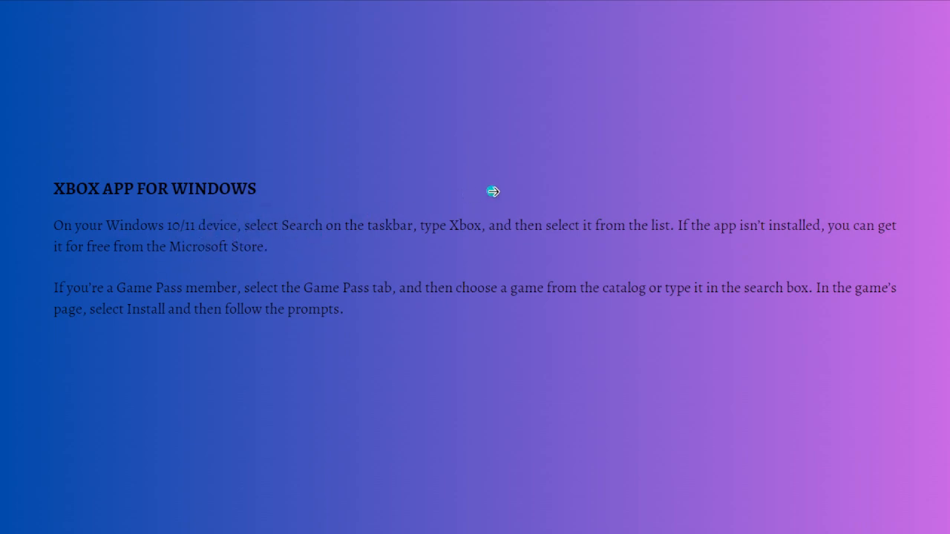
{"action": "mouse_move", "coordinate": [323, 184]}
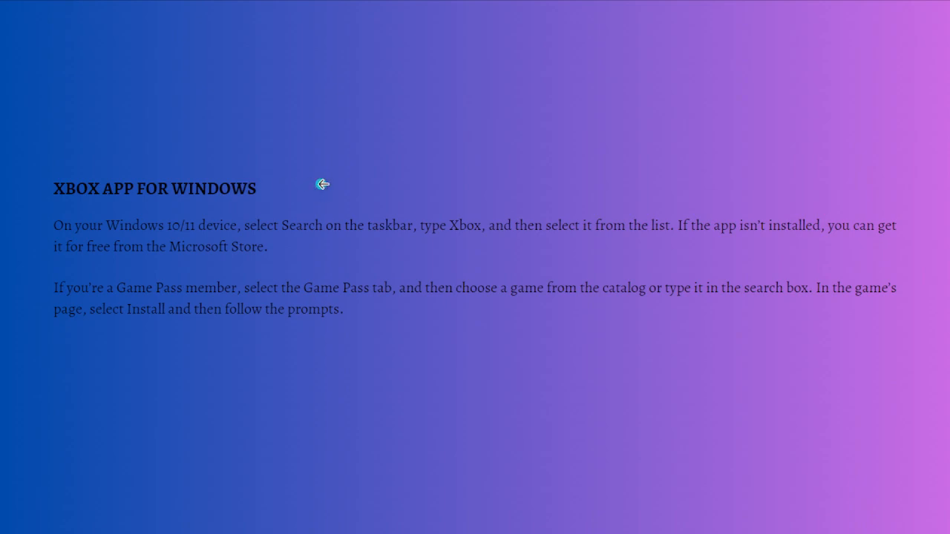
{"action": "mouse_move", "coordinate": [356, 150]}
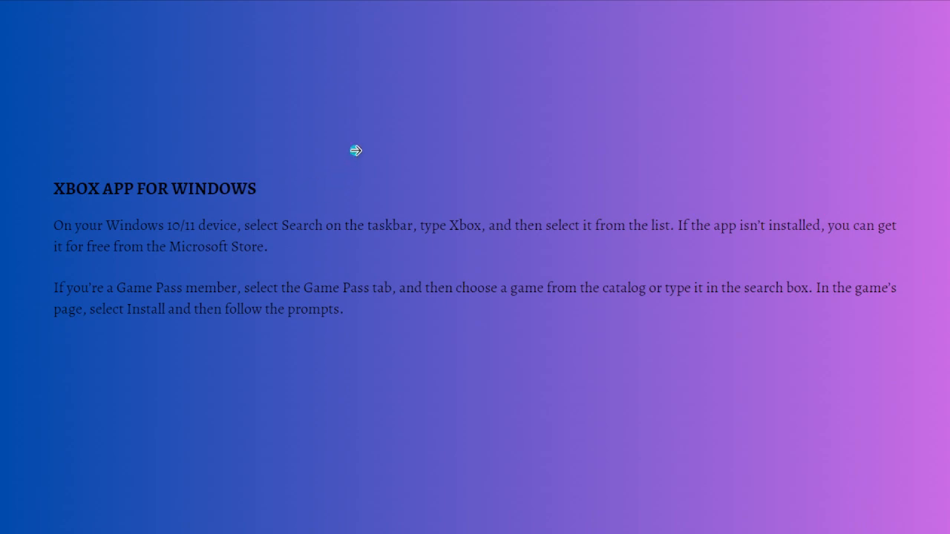
{"action": "mouse_move", "coordinate": [135, 300]}
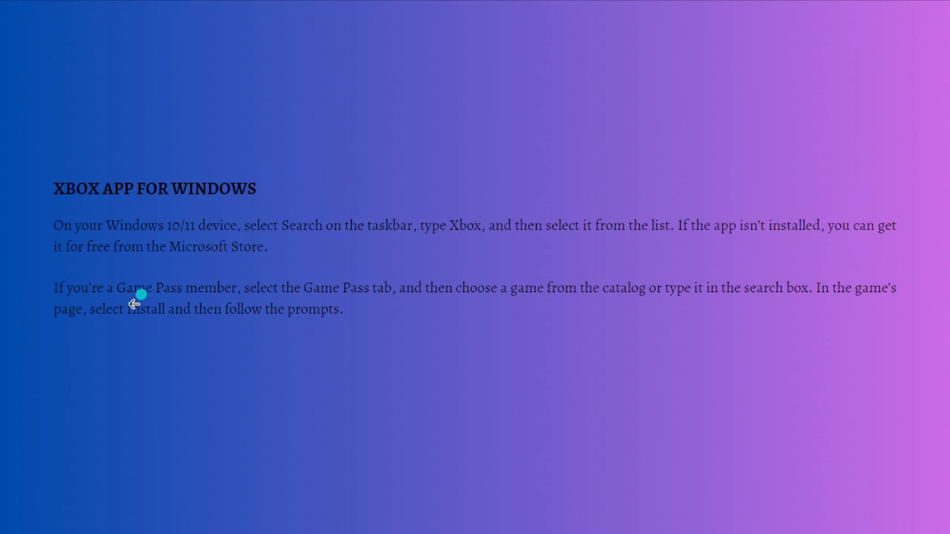
{"action": "mouse_move", "coordinate": [148, 297]}
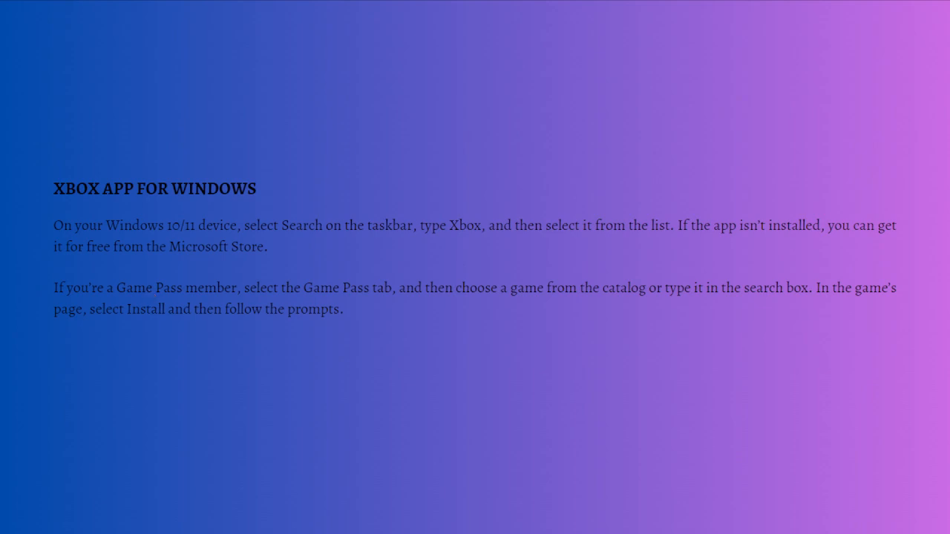
{"action": "mouse_move", "coordinate": [149, 297]}
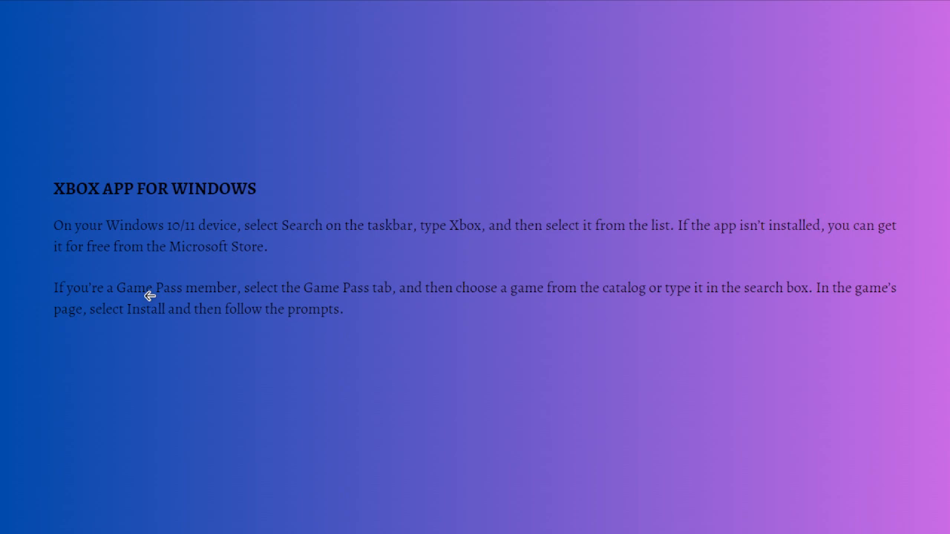
{"action": "mouse_move", "coordinate": [510, 245]}
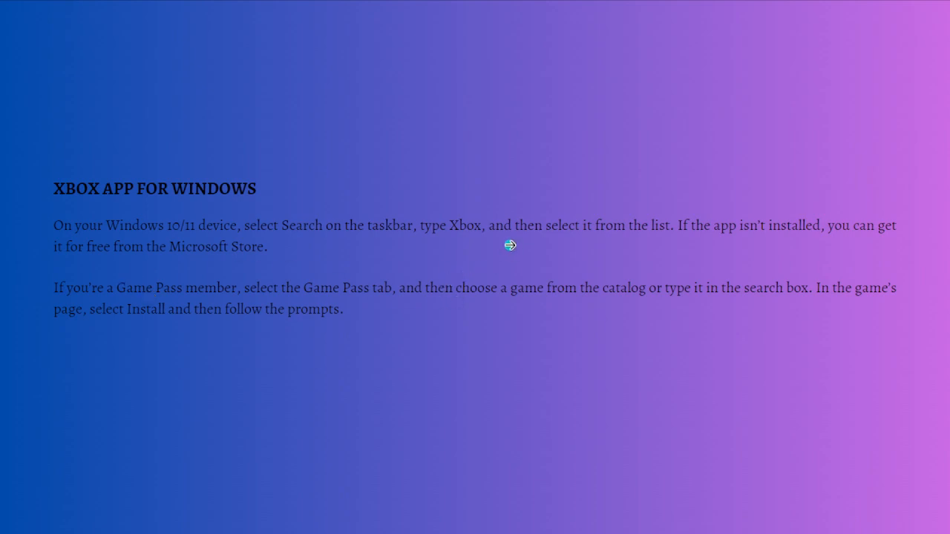
{"action": "mouse_move", "coordinate": [797, 138]}
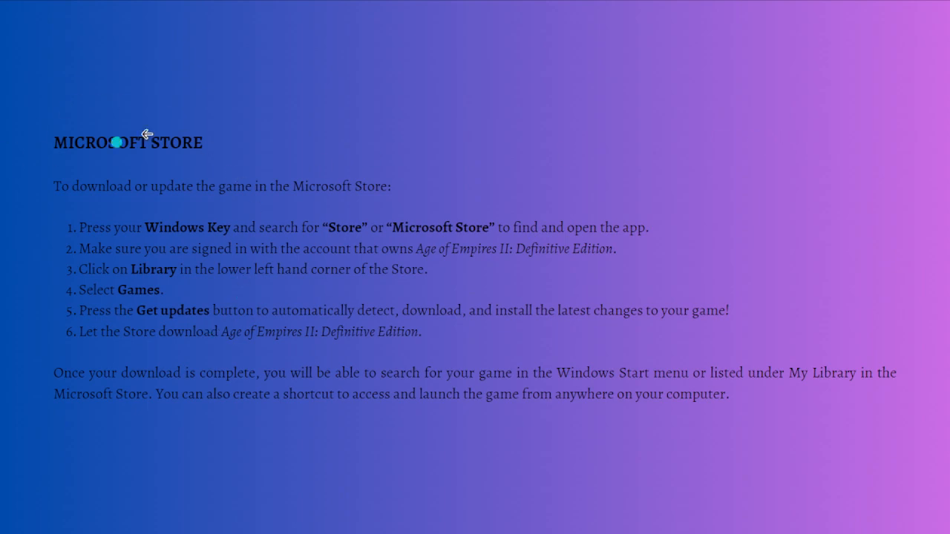
{"action": "mouse_move", "coordinate": [266, 184]}
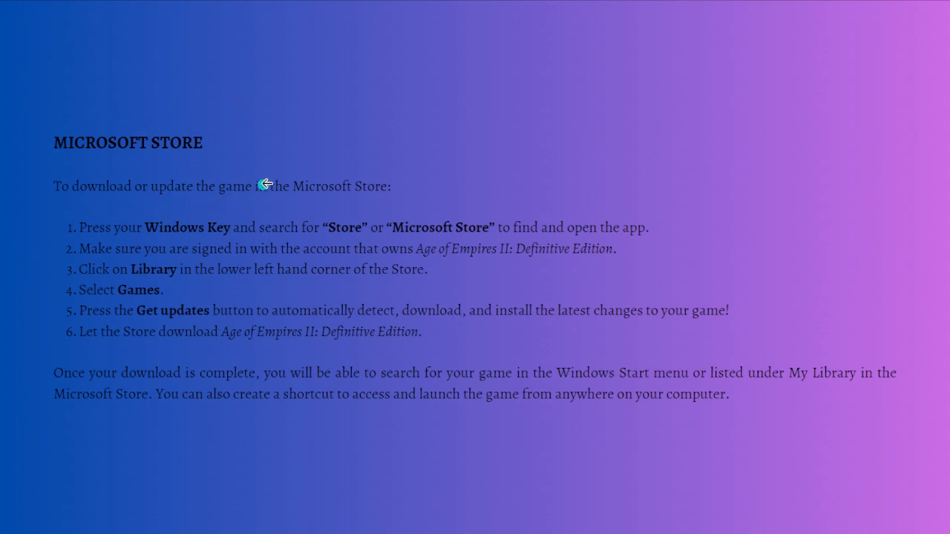
{"action": "mouse_move", "coordinate": [360, 183]}
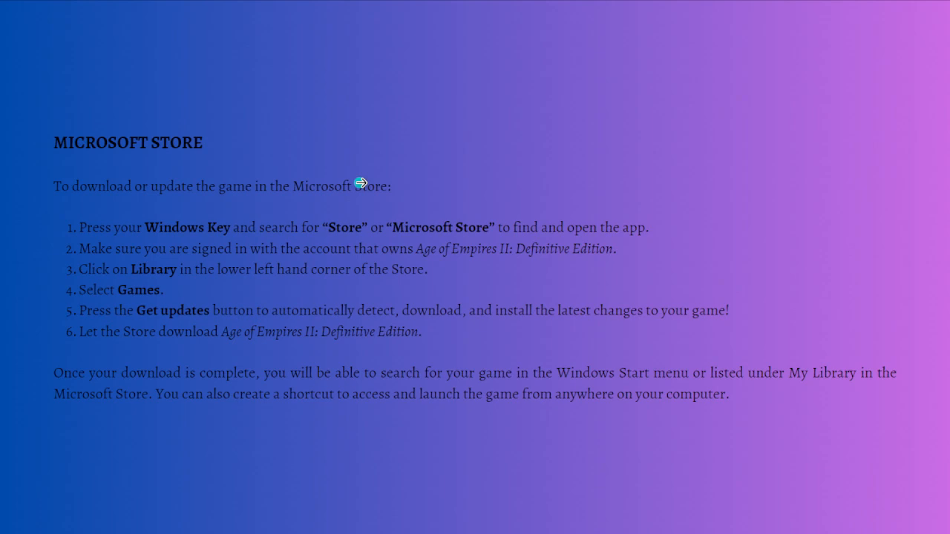
{"action": "mouse_move", "coordinate": [102, 238]}
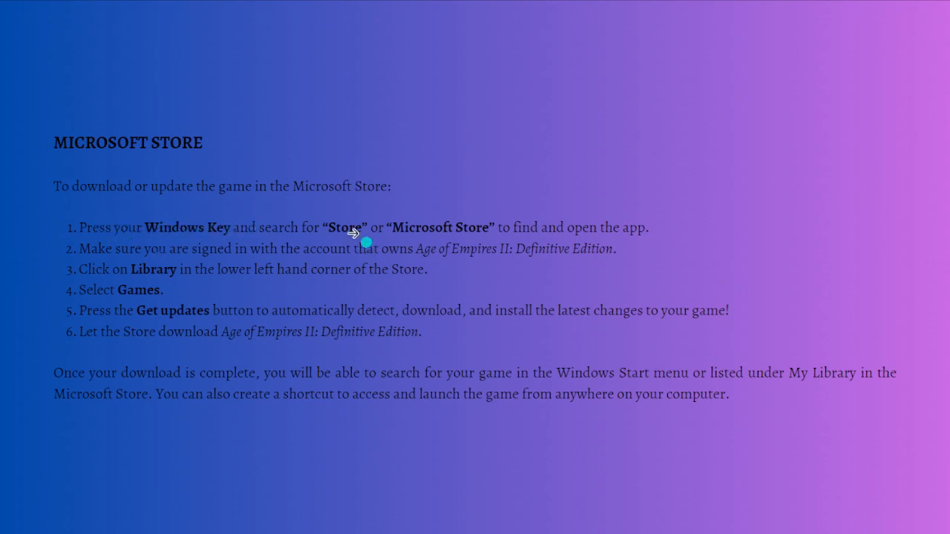
{"action": "mouse_move", "coordinate": [352, 220]}
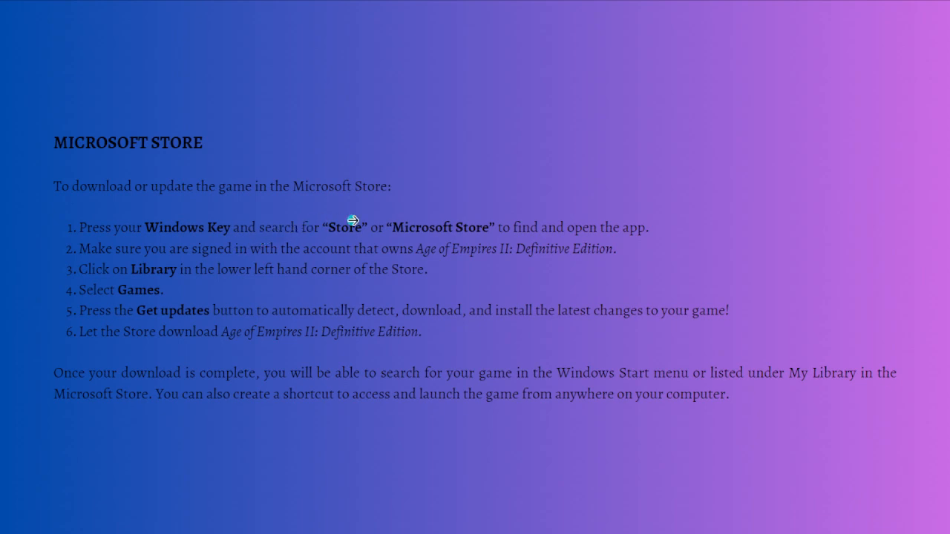
{"action": "mouse_move", "coordinate": [522, 224]}
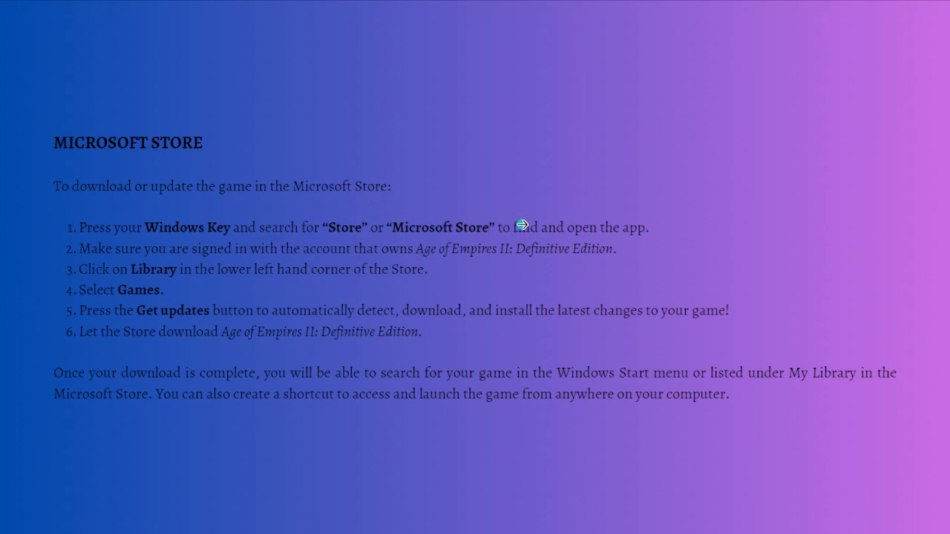
{"action": "mouse_move", "coordinate": [119, 282]}
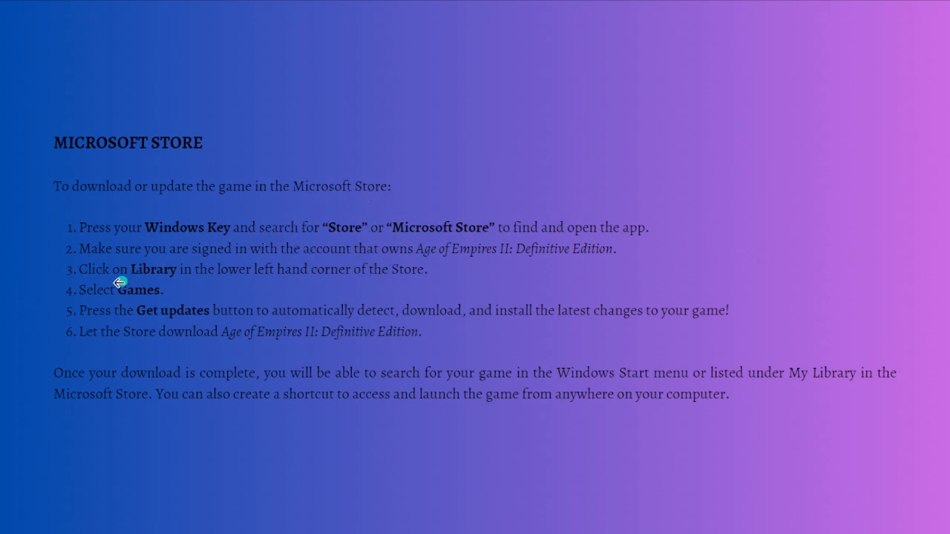
{"action": "mouse_move", "coordinate": [416, 245]}
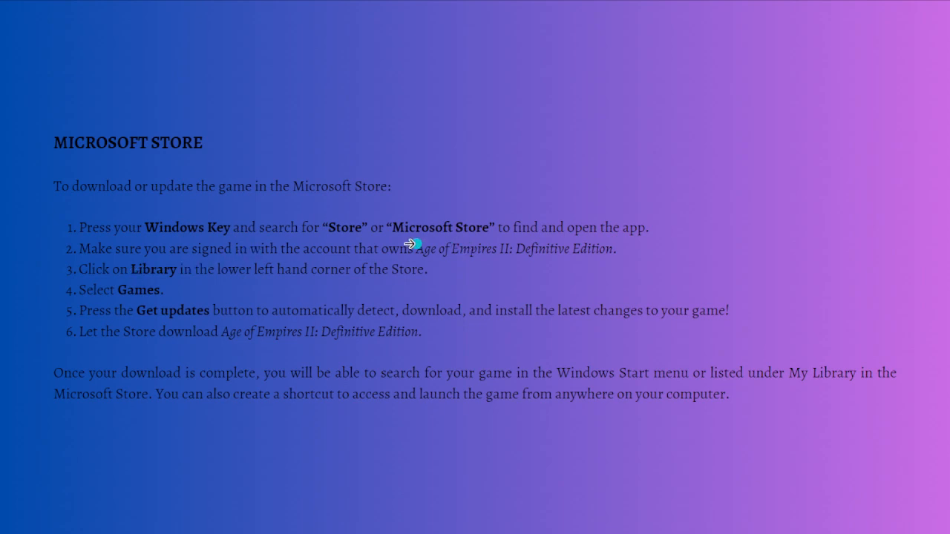
{"action": "mouse_move", "coordinate": [475, 252]}
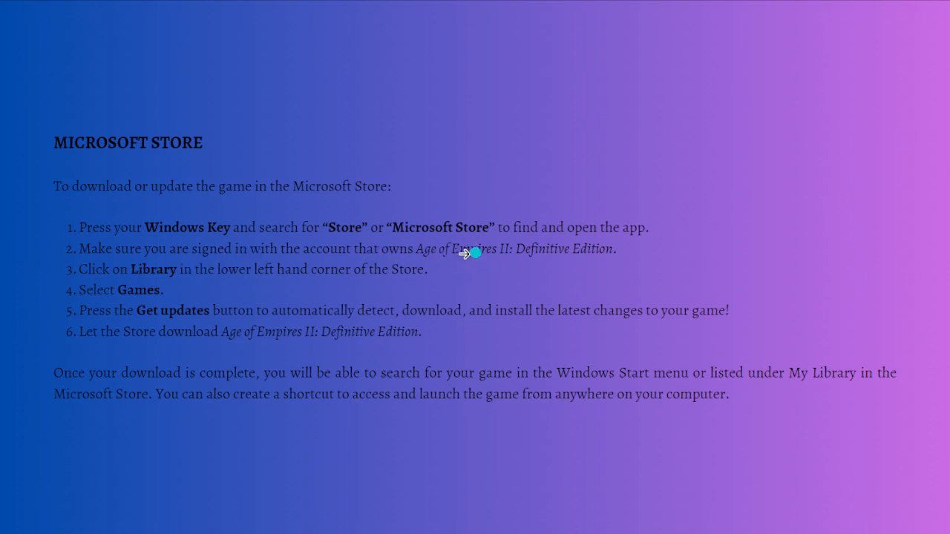
{"action": "mouse_move", "coordinate": [527, 284]}
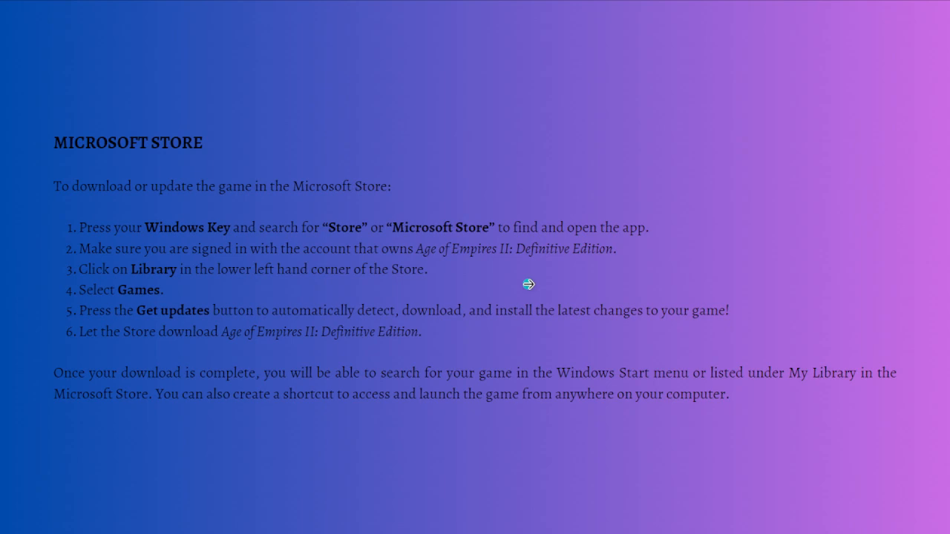
{"action": "mouse_move", "coordinate": [216, 292]}
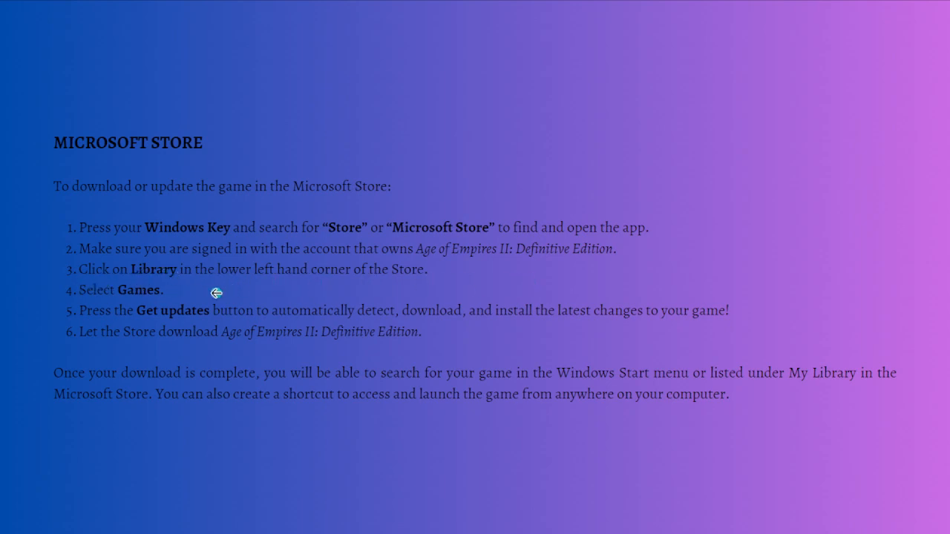
{"action": "mouse_move", "coordinate": [371, 294]}
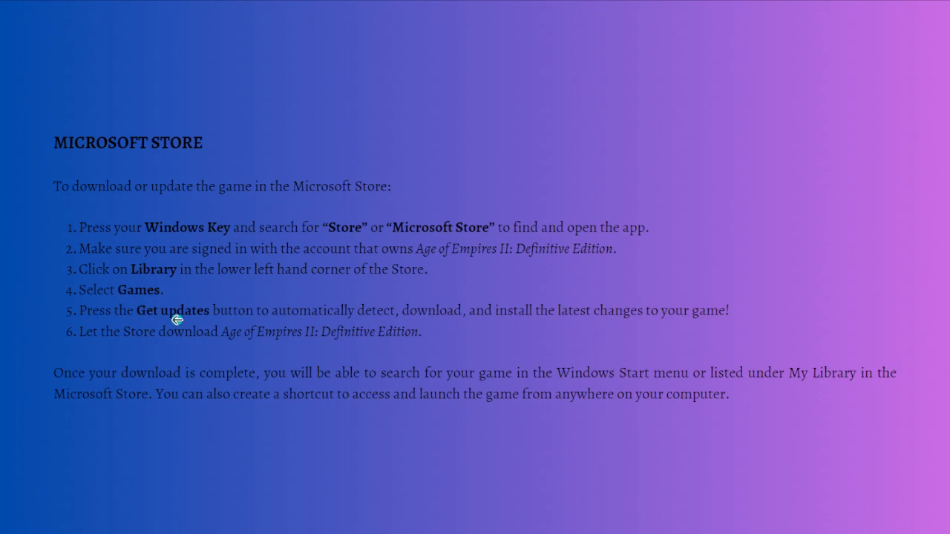
{"action": "mouse_move", "coordinate": [267, 336]}
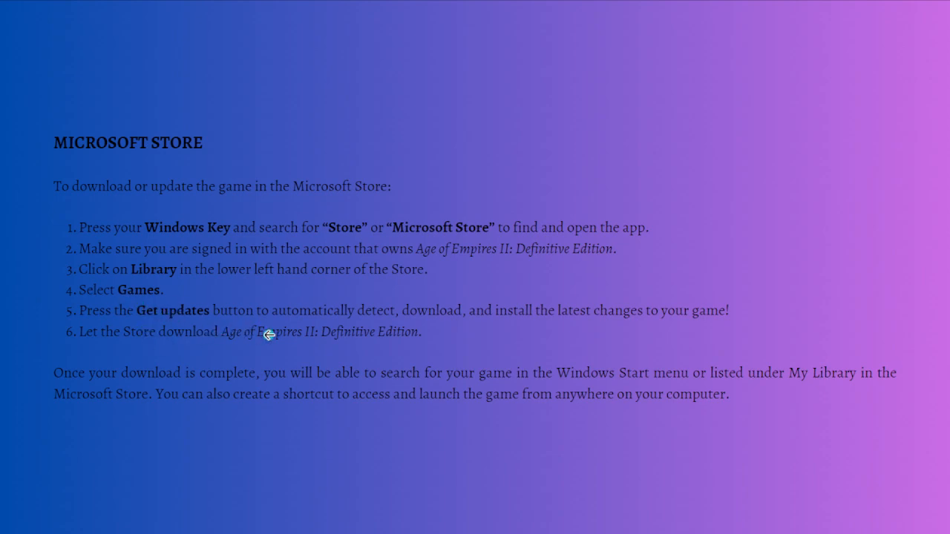
{"action": "mouse_move", "coordinate": [314, 322]}
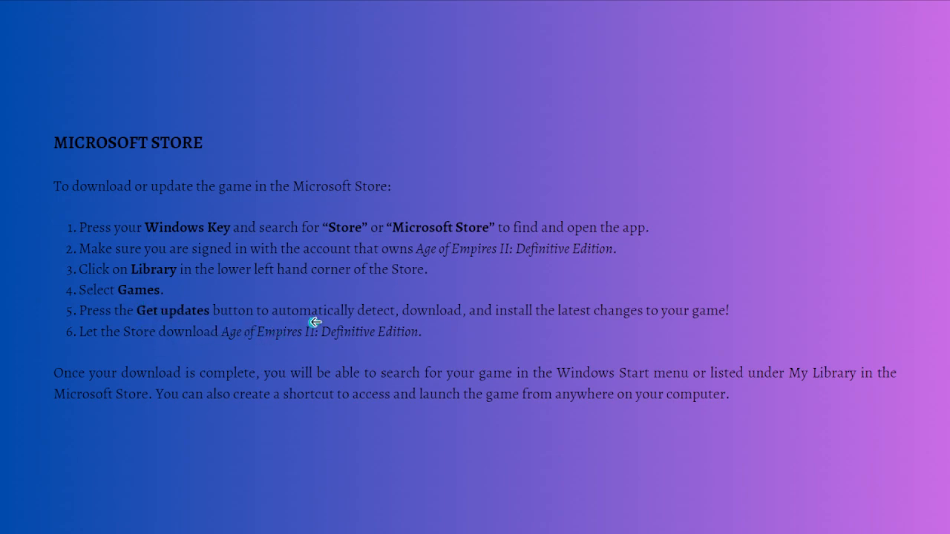
{"action": "mouse_move", "coordinate": [530, 325]}
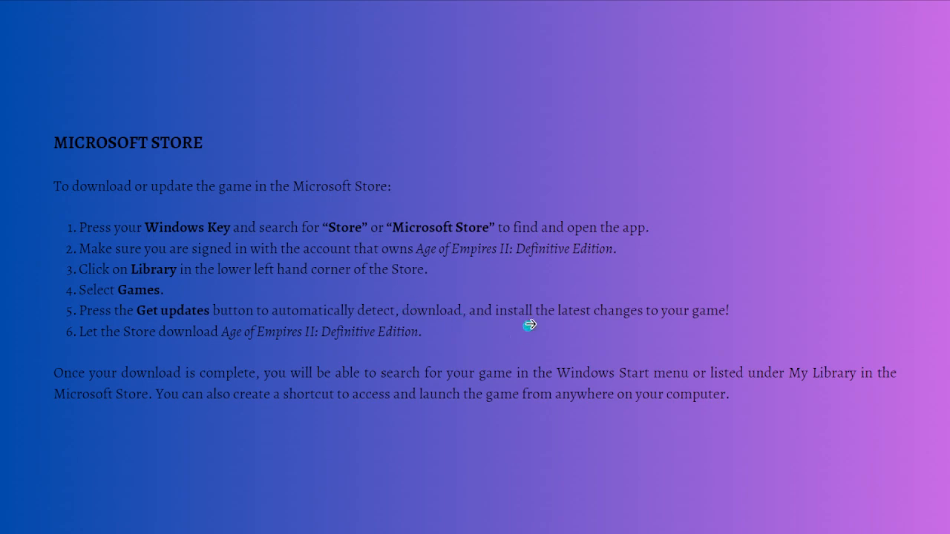
{"action": "mouse_move", "coordinate": [738, 316]}
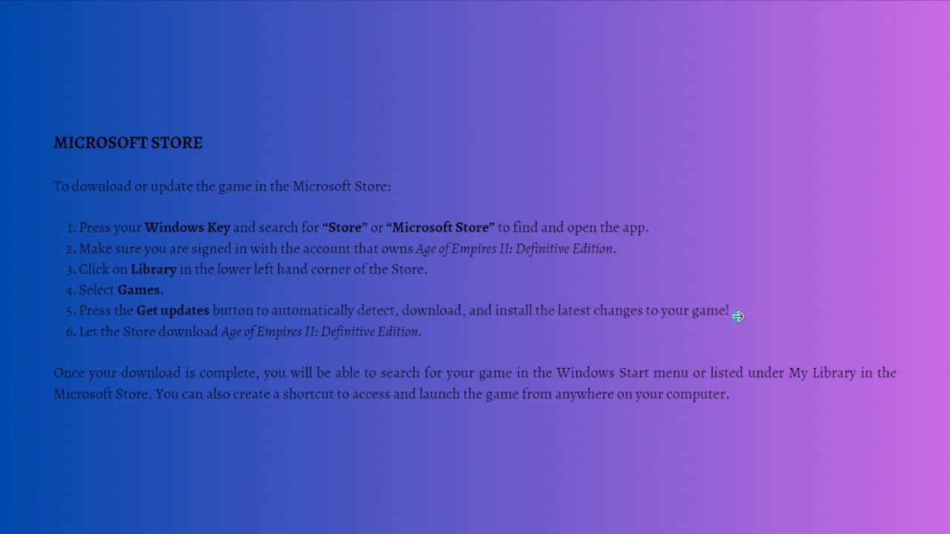
{"action": "mouse_move", "coordinate": [193, 350]}
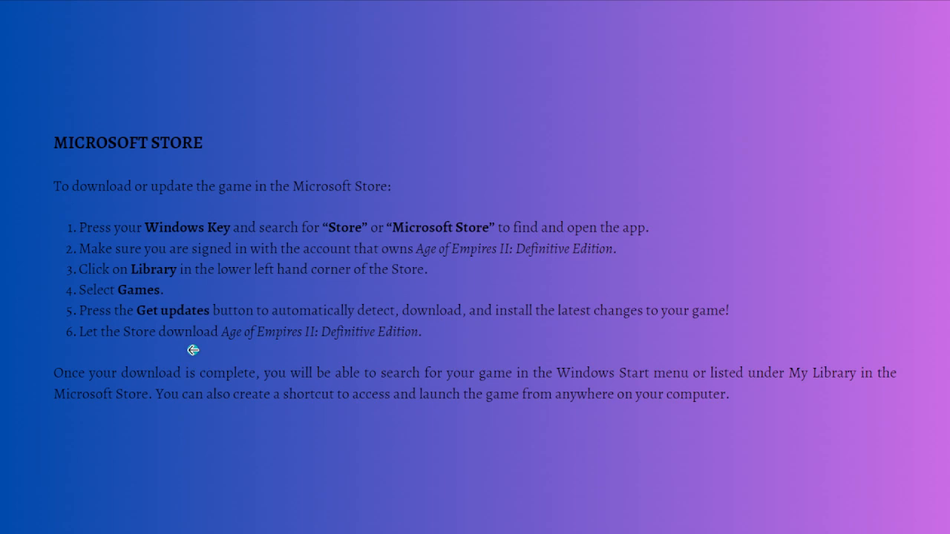
{"action": "mouse_move", "coordinate": [28, 370]}
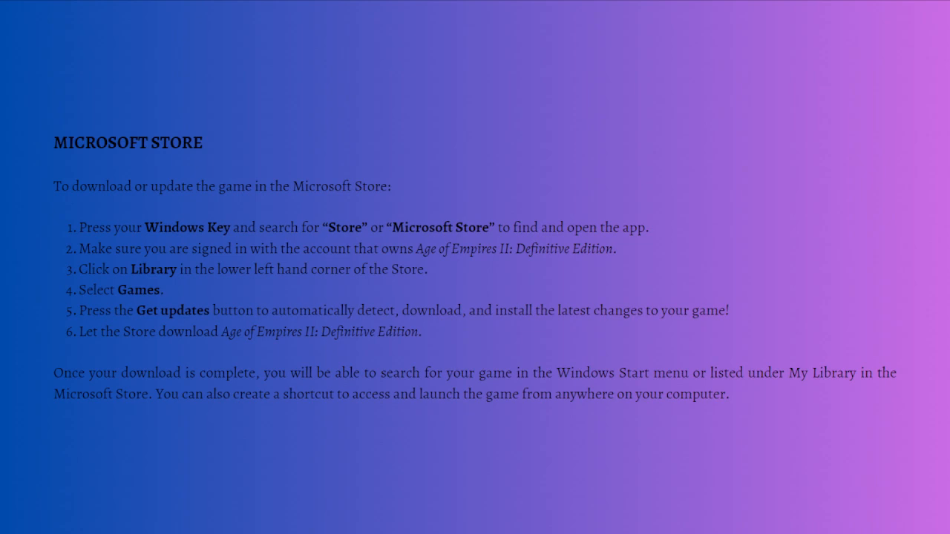
{"action": "mouse_move", "coordinate": [905, 423]}
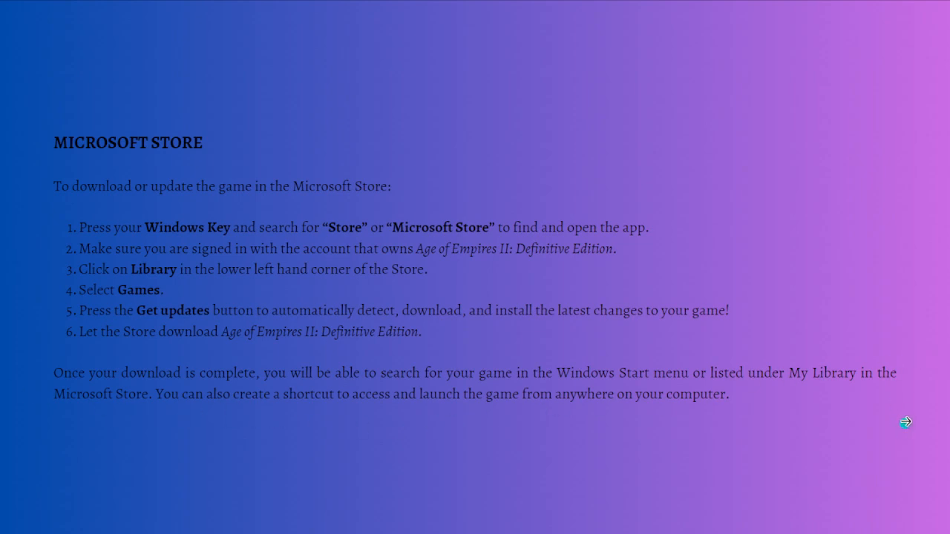
{"action": "mouse_move", "coordinate": [817, 381]}
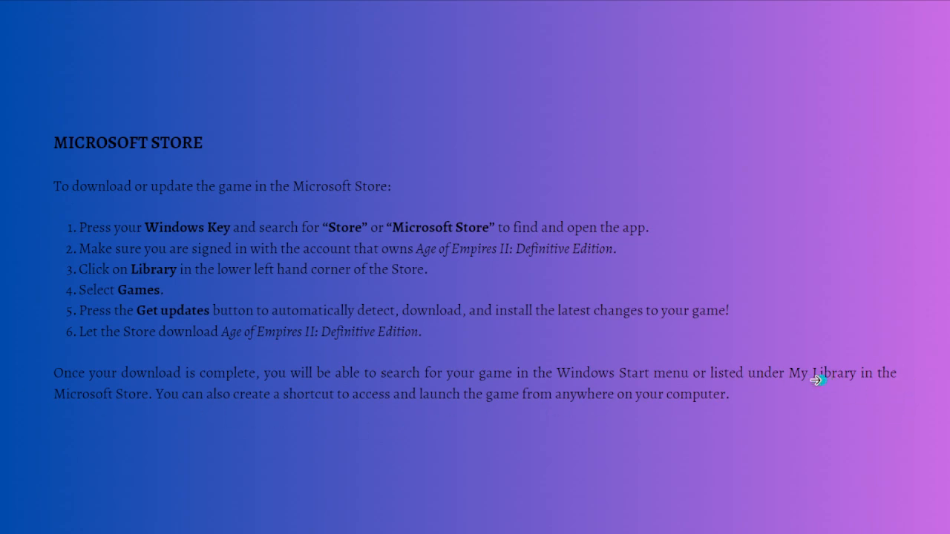
{"action": "mouse_move", "coordinate": [153, 429]}
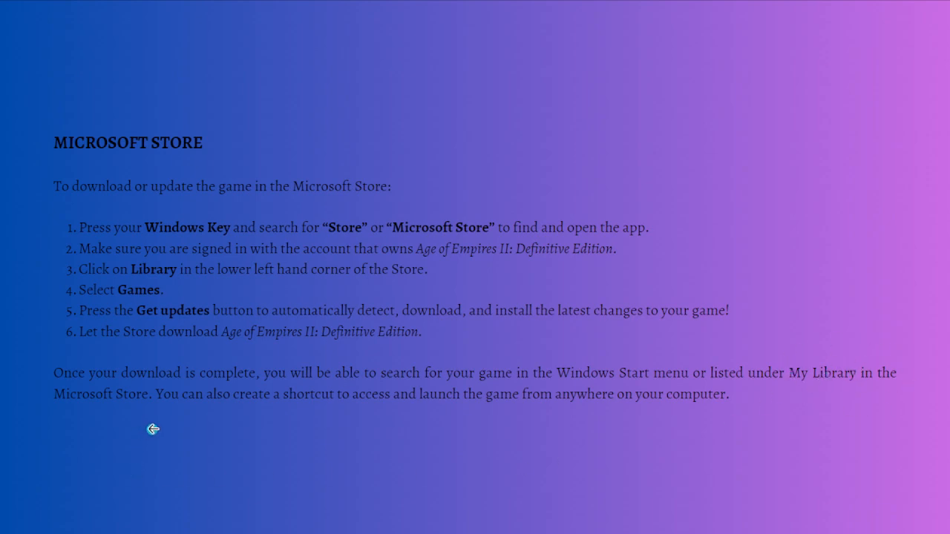
{"action": "mouse_move", "coordinate": [404, 414]}
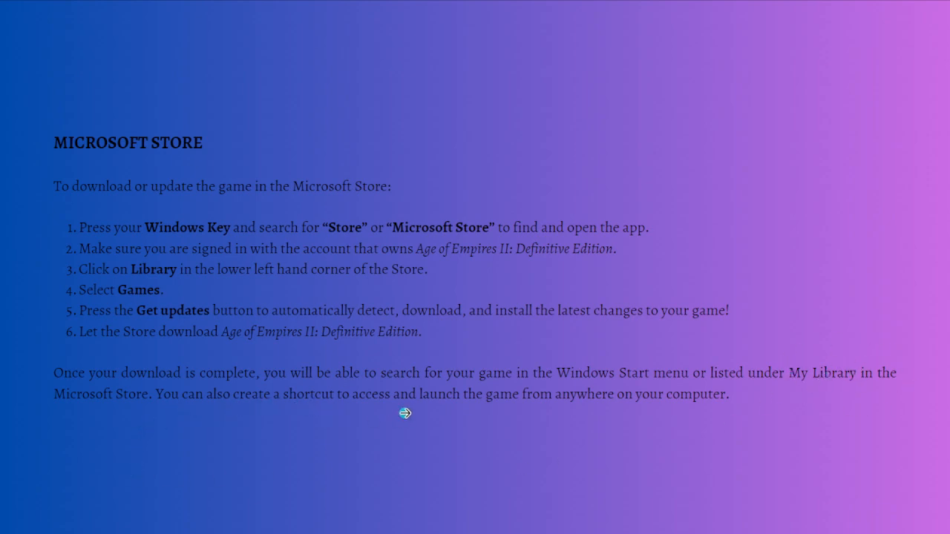
{"action": "mouse_move", "coordinate": [770, 214]}
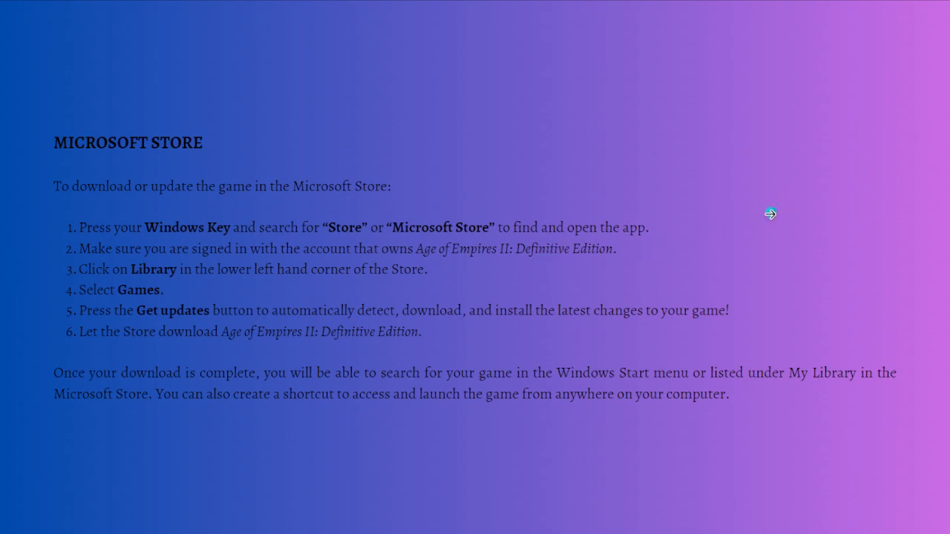
{"action": "mouse_move", "coordinate": [762, 215]}
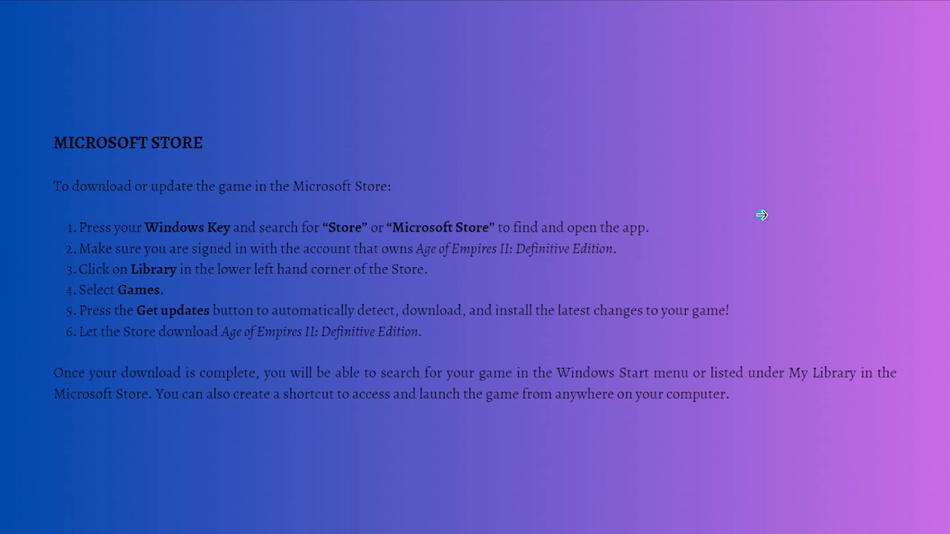
{"action": "mouse_move", "coordinate": [680, 148]}
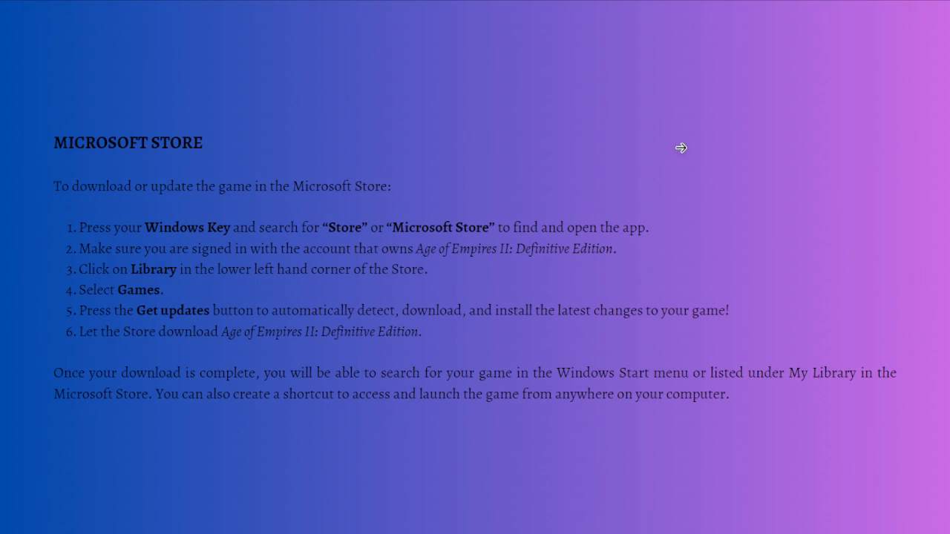
{"action": "mouse_move", "coordinate": [785, 167]}
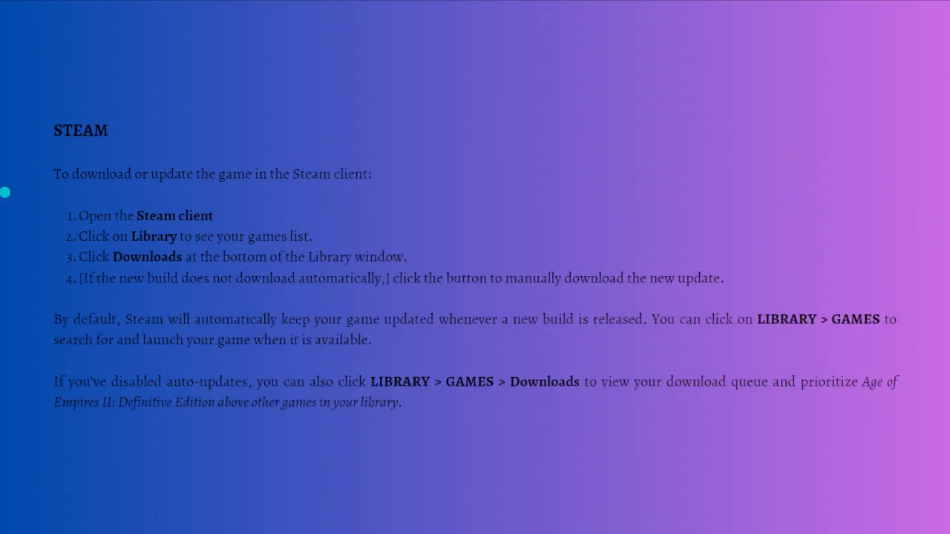
{"action": "mouse_move", "coordinate": [180, 189]}
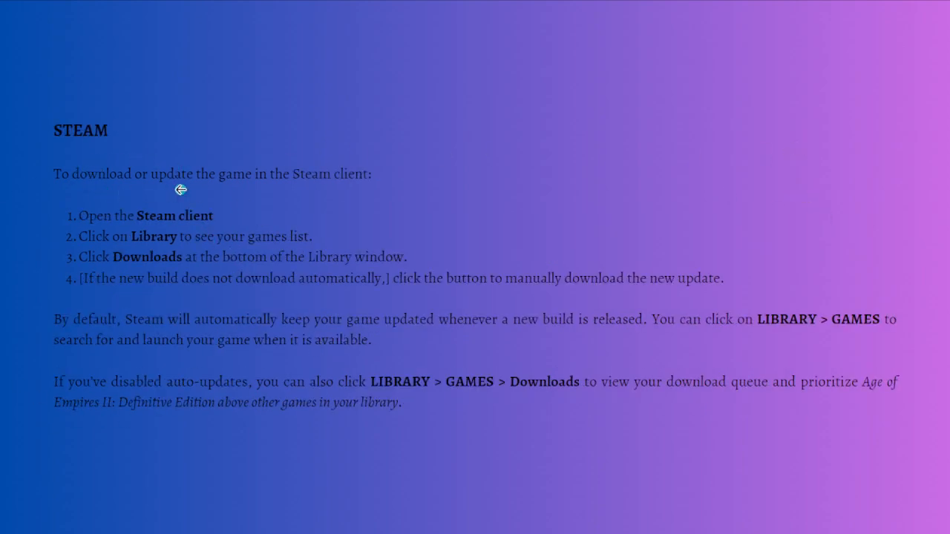
{"action": "mouse_move", "coordinate": [731, 149]}
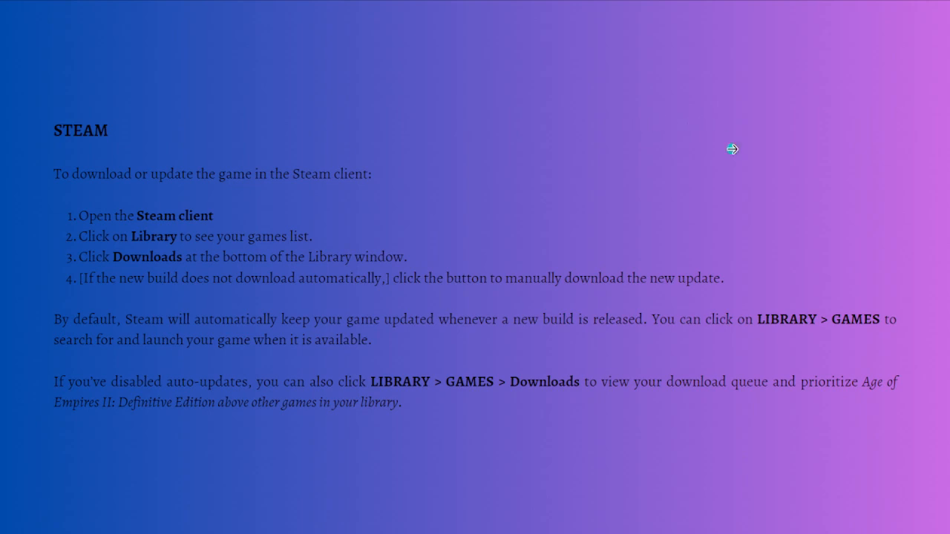
{"action": "mouse_move", "coordinate": [50, 215]}
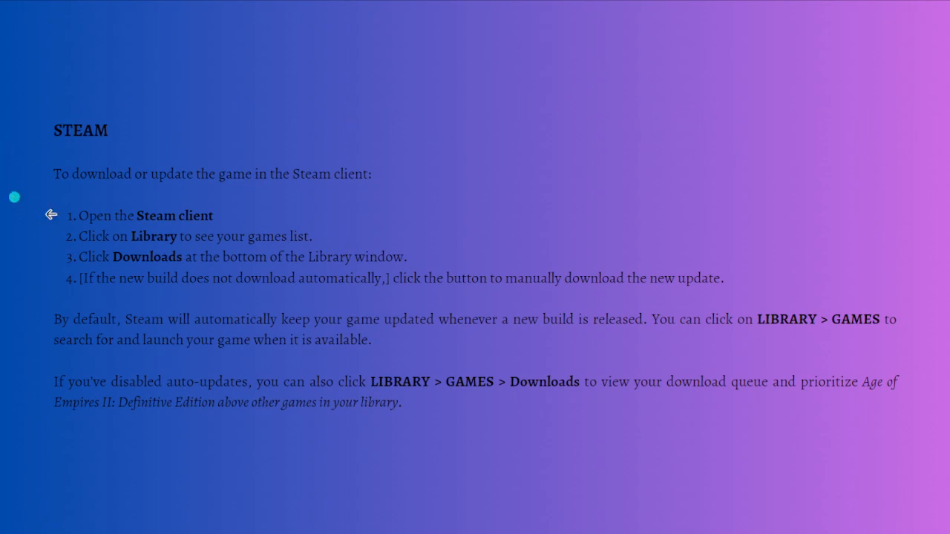
{"action": "mouse_move", "coordinate": [48, 278]}
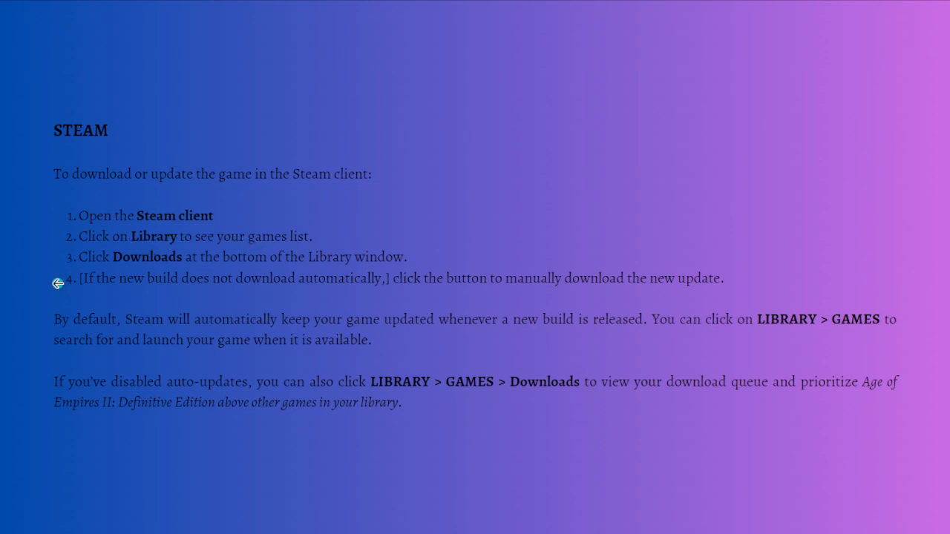
{"action": "mouse_move", "coordinate": [217, 265]}
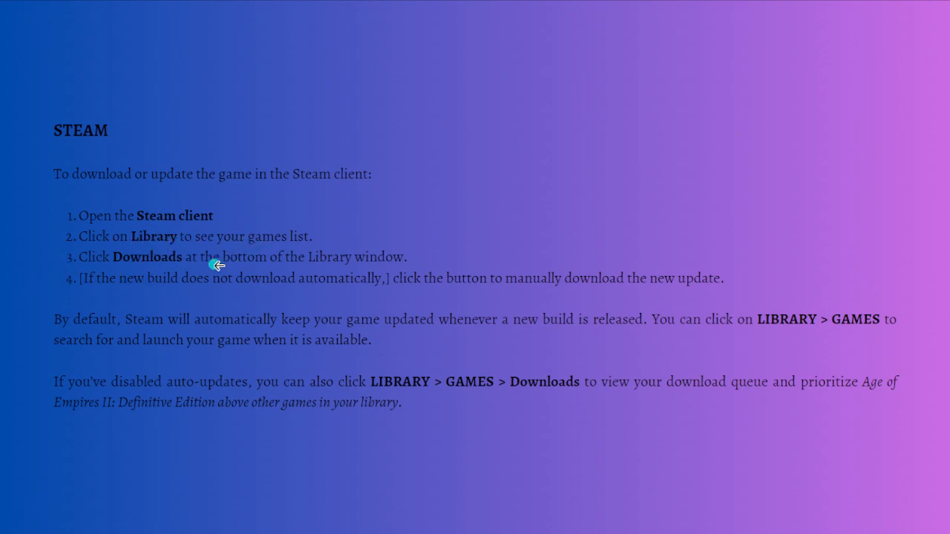
{"action": "mouse_move", "coordinate": [38, 273]}
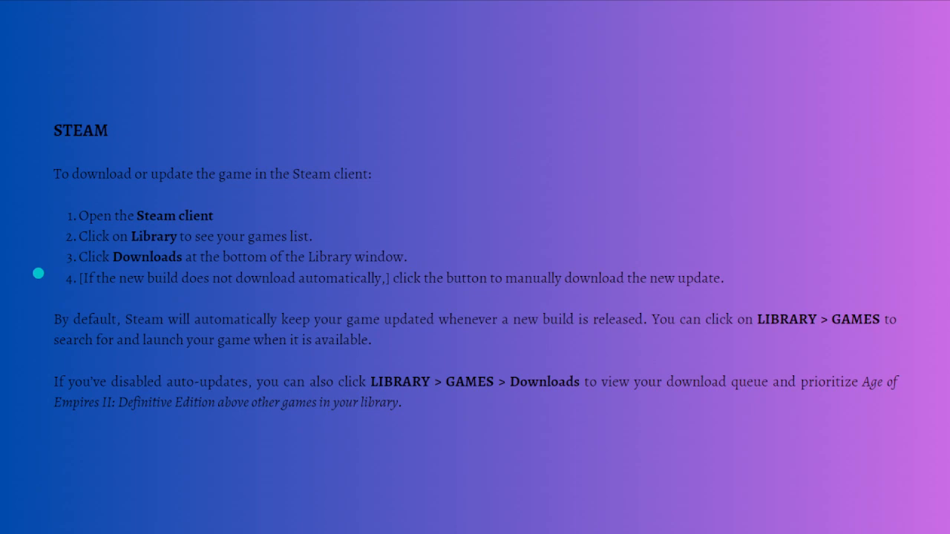
{"action": "mouse_move", "coordinate": [153, 299]}
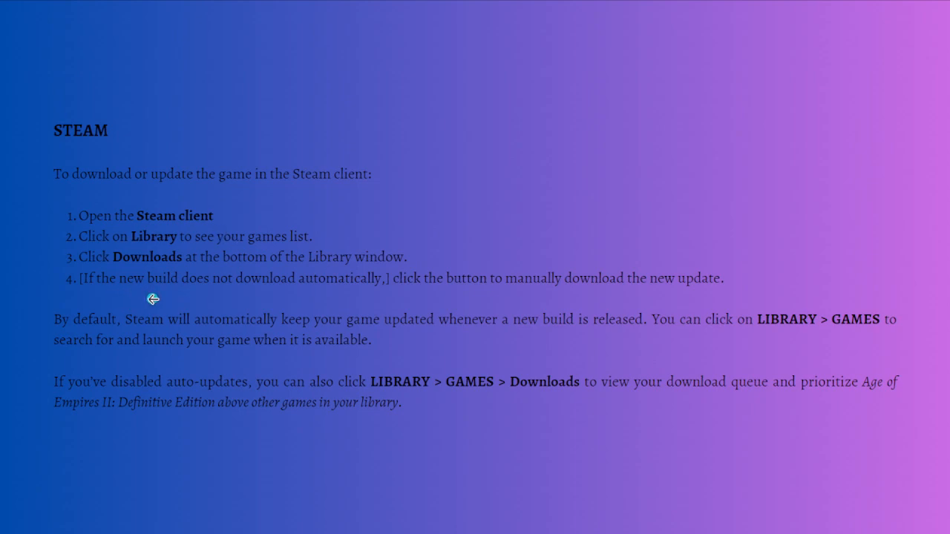
{"action": "mouse_move", "coordinate": [489, 291]}
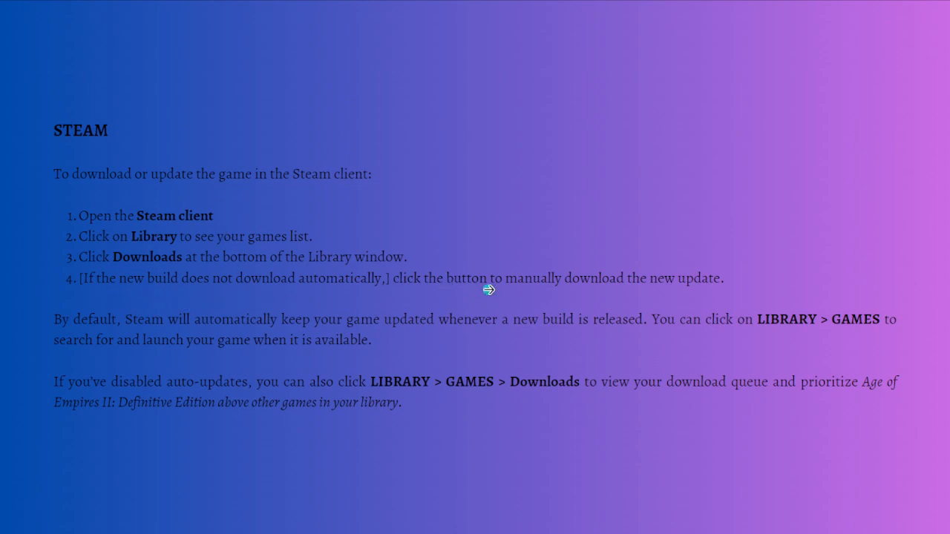
{"action": "mouse_move", "coordinate": [671, 290]}
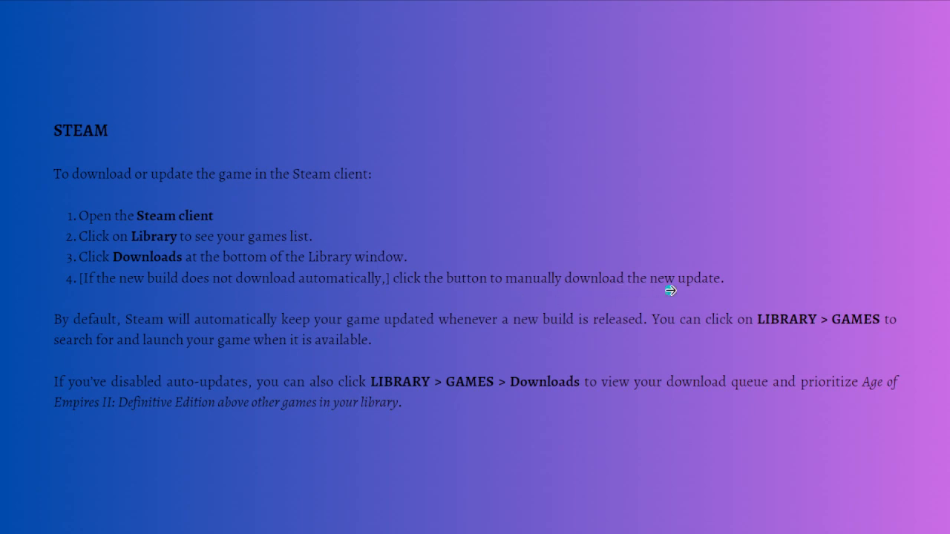
{"action": "mouse_move", "coordinate": [151, 342]}
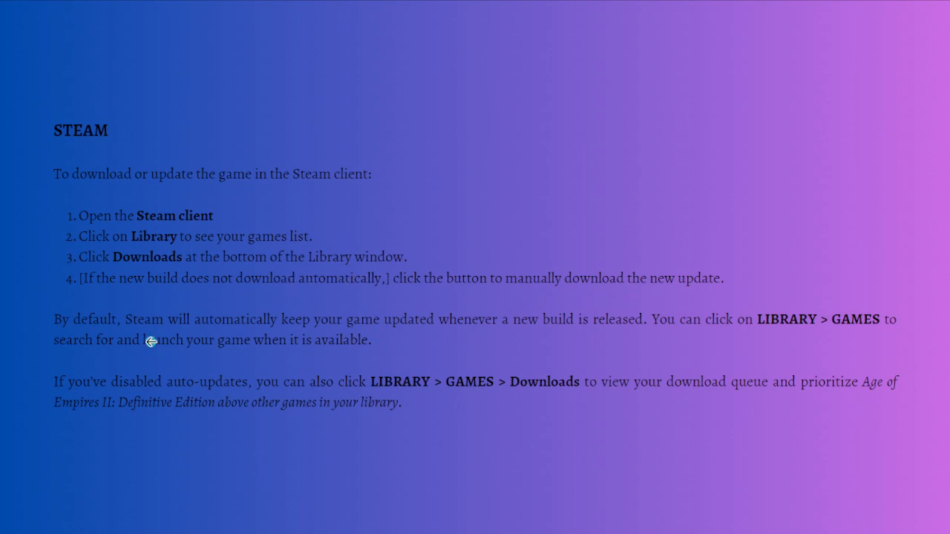
{"action": "mouse_move", "coordinate": [65, 306]}
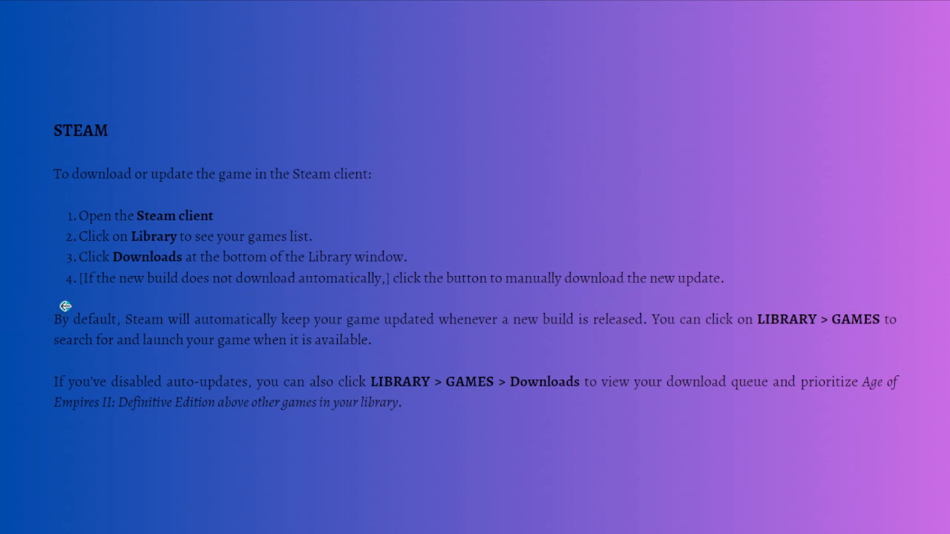
{"action": "mouse_move", "coordinate": [557, 448]}
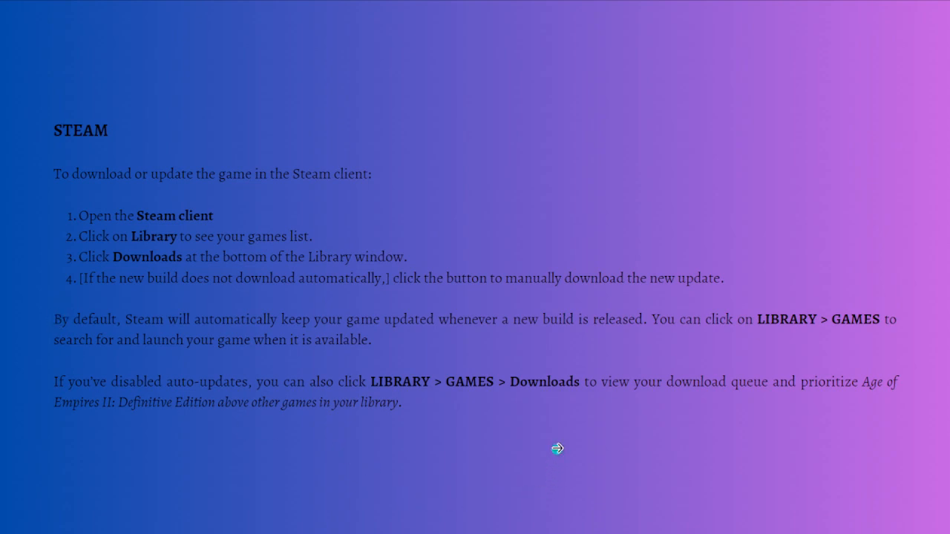
{"action": "mouse_move", "coordinate": [719, 372]}
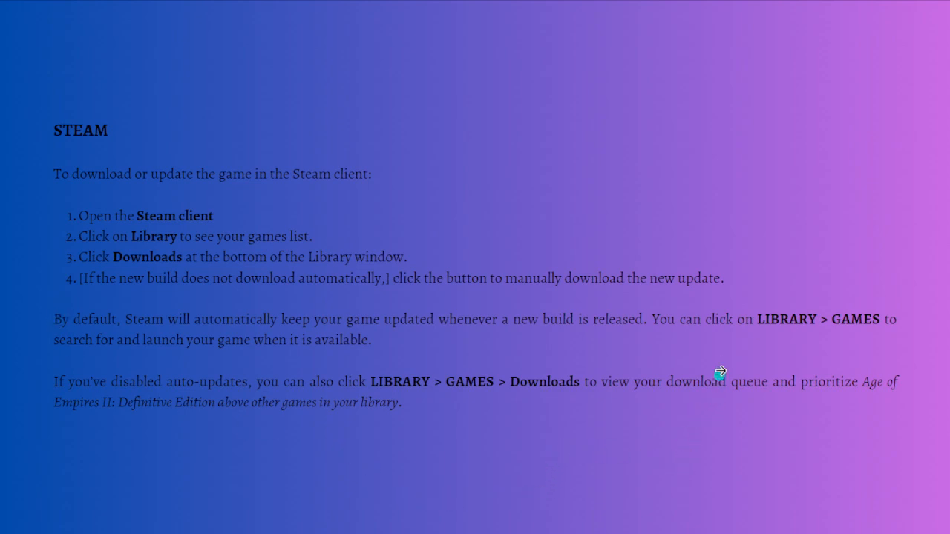
{"action": "mouse_move", "coordinate": [853, 319]}
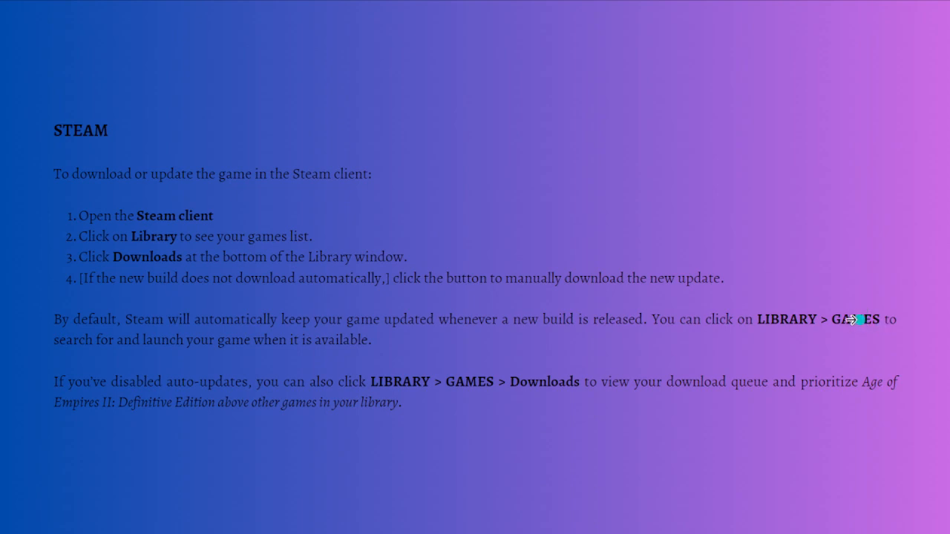
{"action": "mouse_move", "coordinate": [92, 359]}
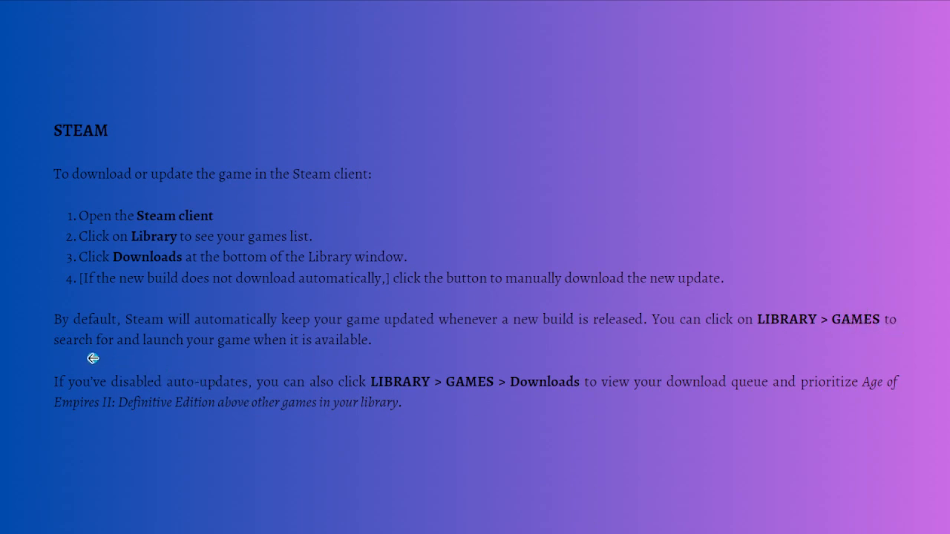
{"action": "mouse_move", "coordinate": [26, 338]}
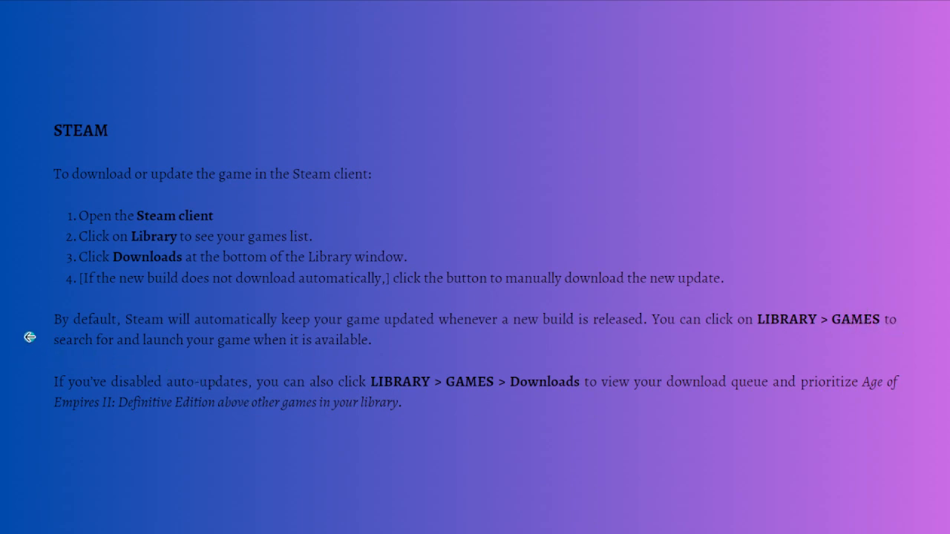
{"action": "mouse_move", "coordinate": [152, 423]}
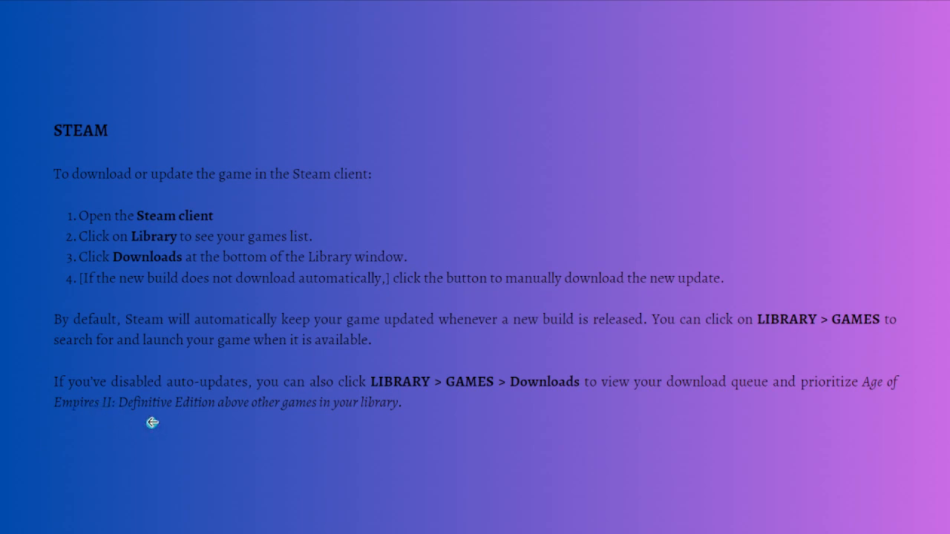
{"action": "mouse_move", "coordinate": [407, 413]}
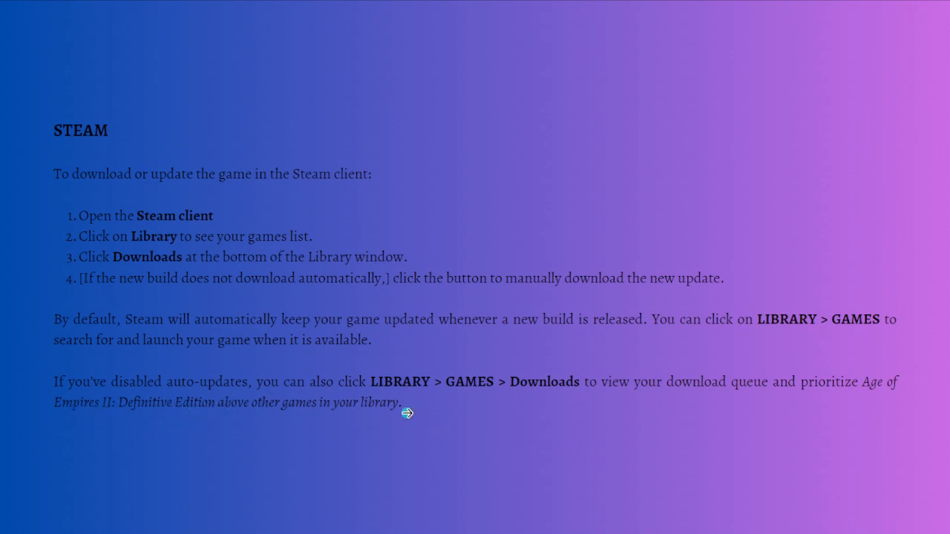
{"action": "mouse_move", "coordinate": [471, 387]}
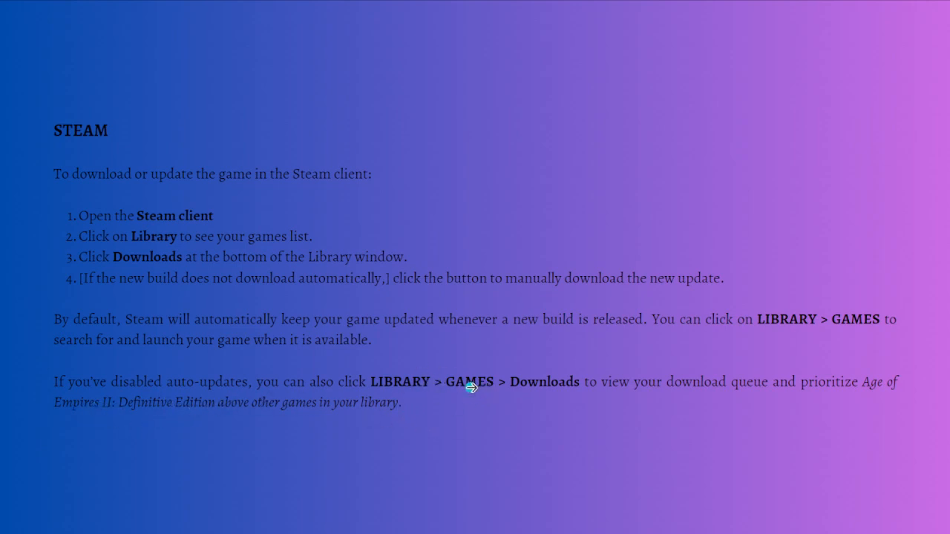
{"action": "mouse_move", "coordinate": [607, 409]}
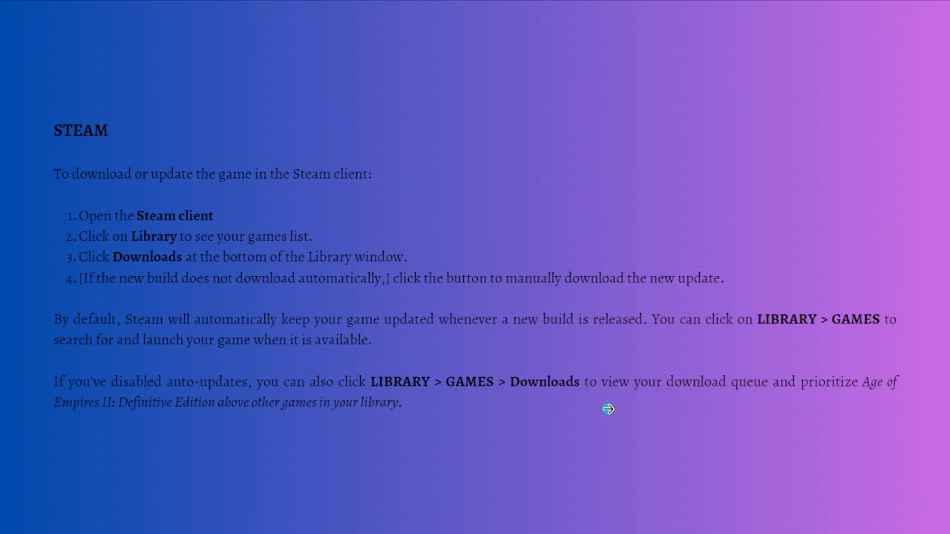
{"action": "mouse_move", "coordinate": [895, 289]}
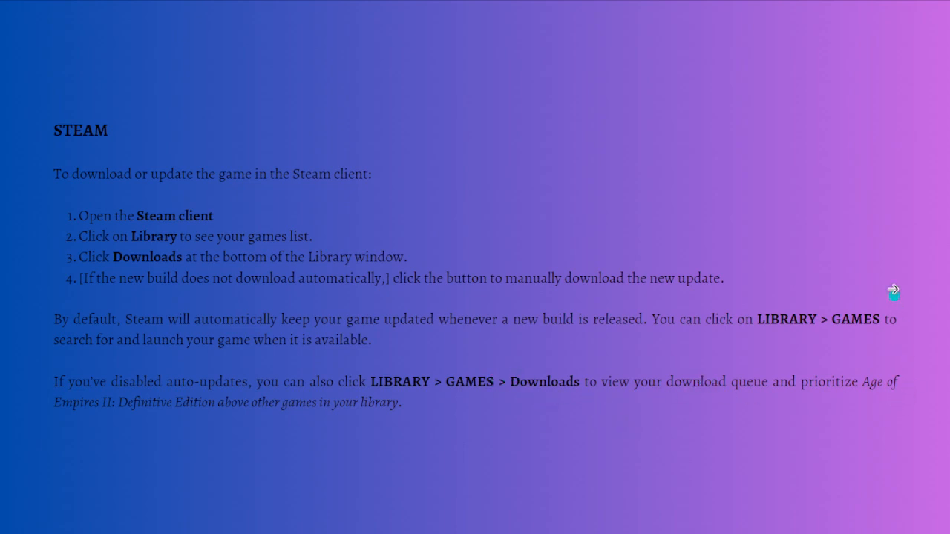
{"action": "mouse_move", "coordinate": [142, 414]}
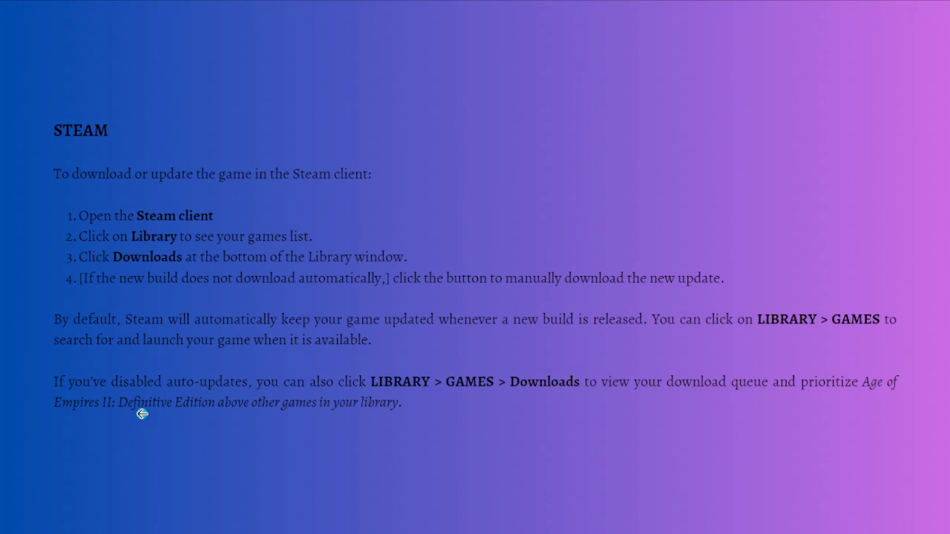
{"action": "mouse_move", "coordinate": [316, 421]}
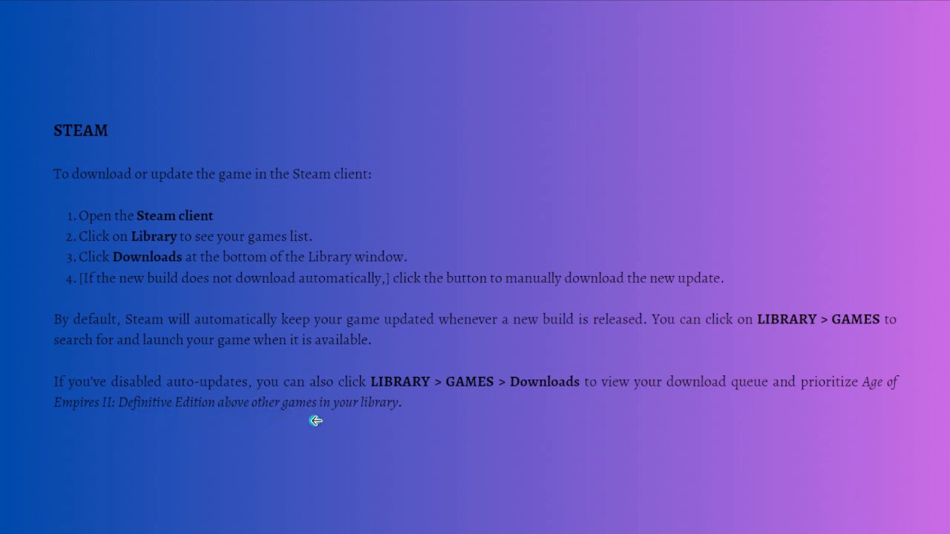
{"action": "mouse_move", "coordinate": [268, 379]}
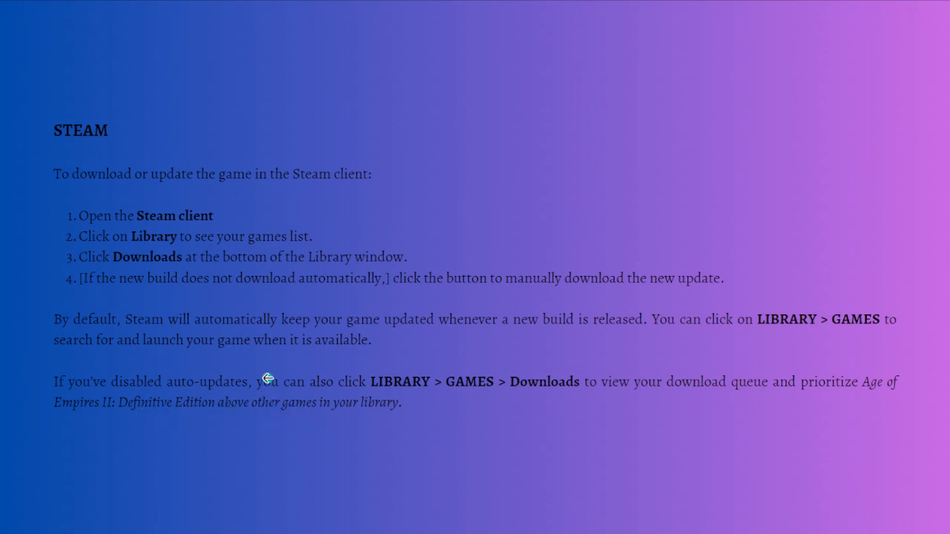
{"action": "mouse_move", "coordinate": [566, 371]}
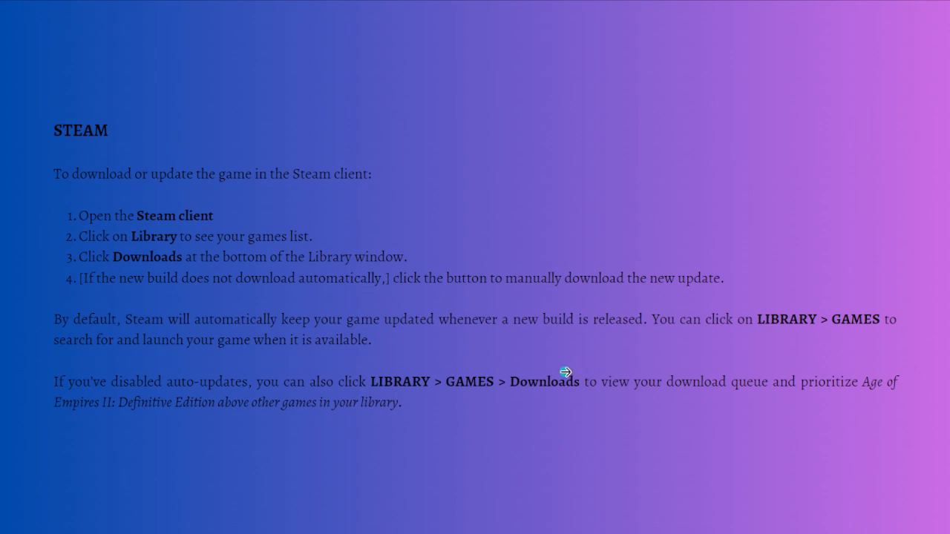
{"action": "mouse_move", "coordinate": [706, 176]}
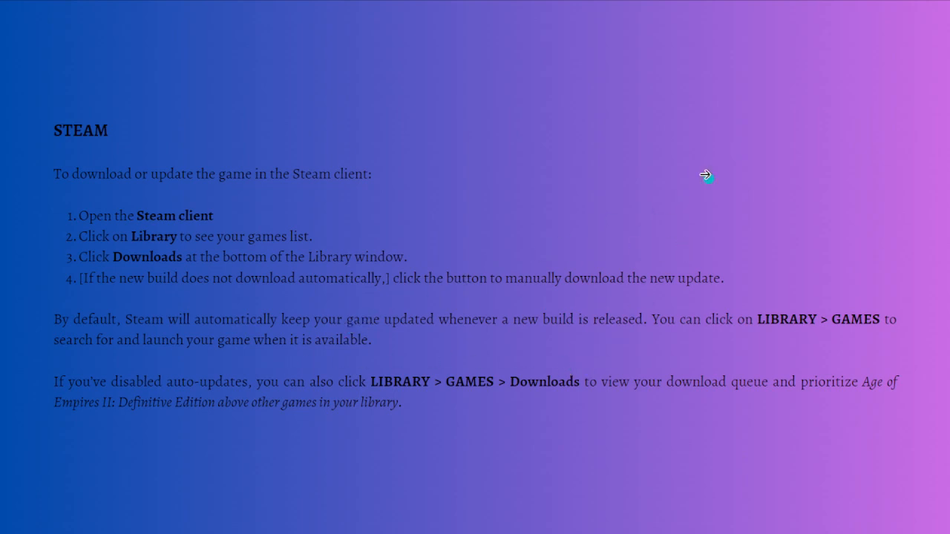
{"action": "mouse_move", "coordinate": [699, 124]}
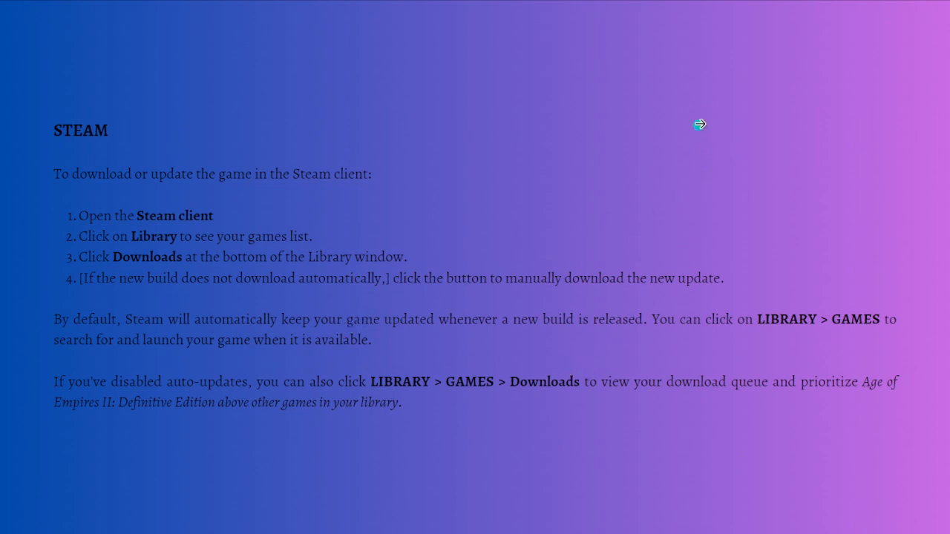
{"action": "mouse_move", "coordinate": [662, 110]}
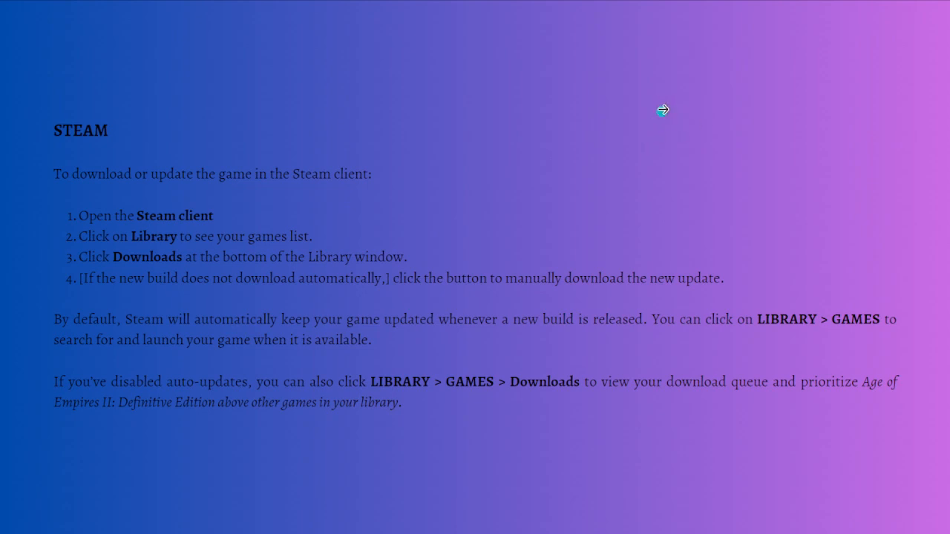
{"action": "mouse_move", "coordinate": [671, 101]}
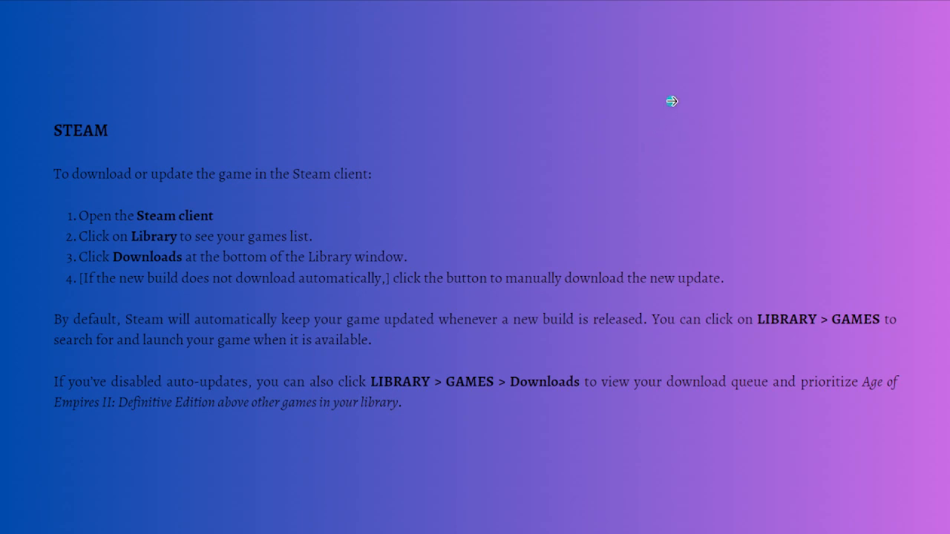